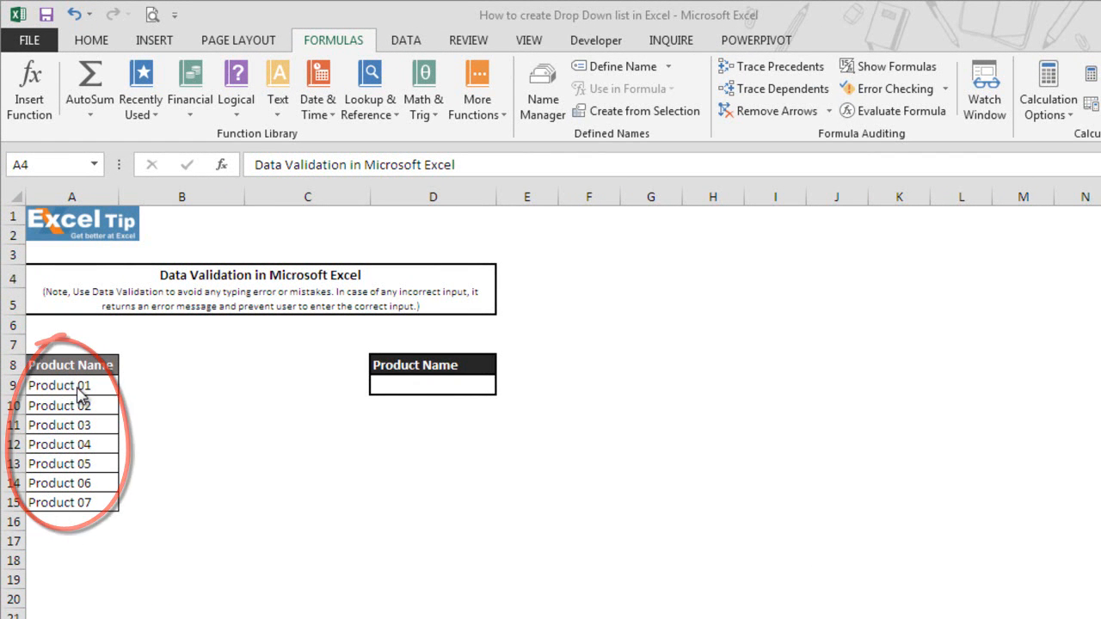
mouse_move(325, 385)
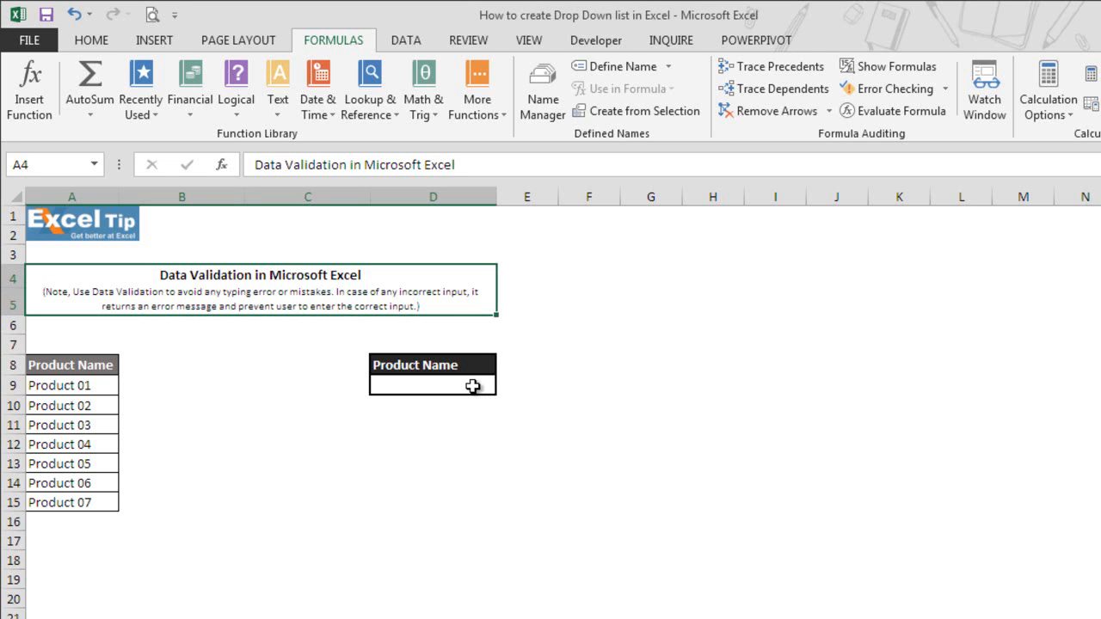
- Select cell D9 and bring up its Data Validation settings from the Data tab
left_click(433, 386)
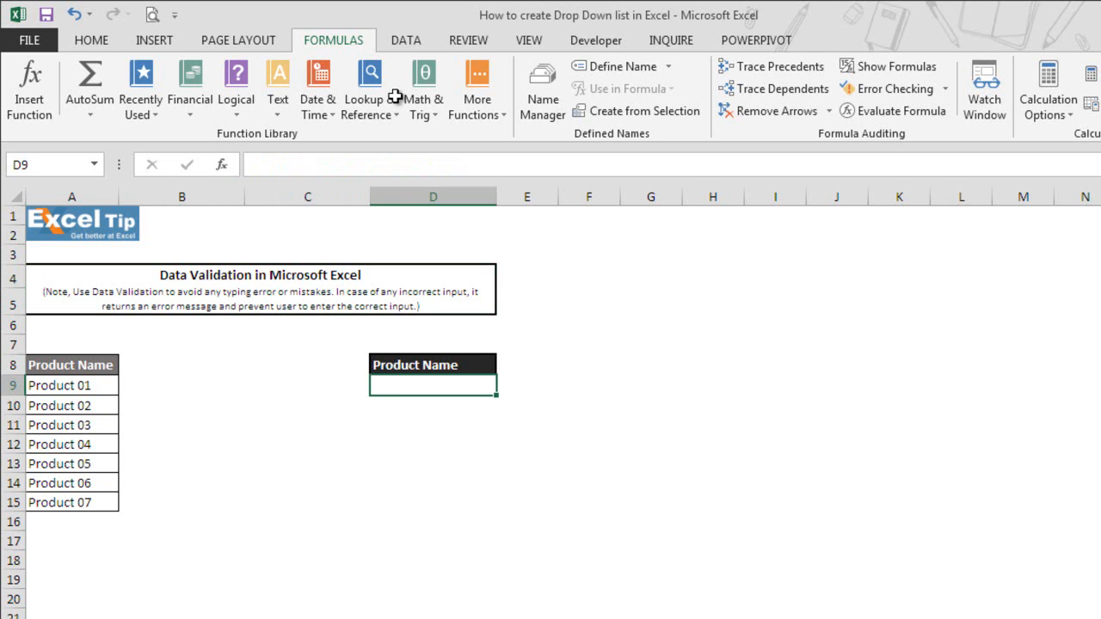
left_click(406, 39)
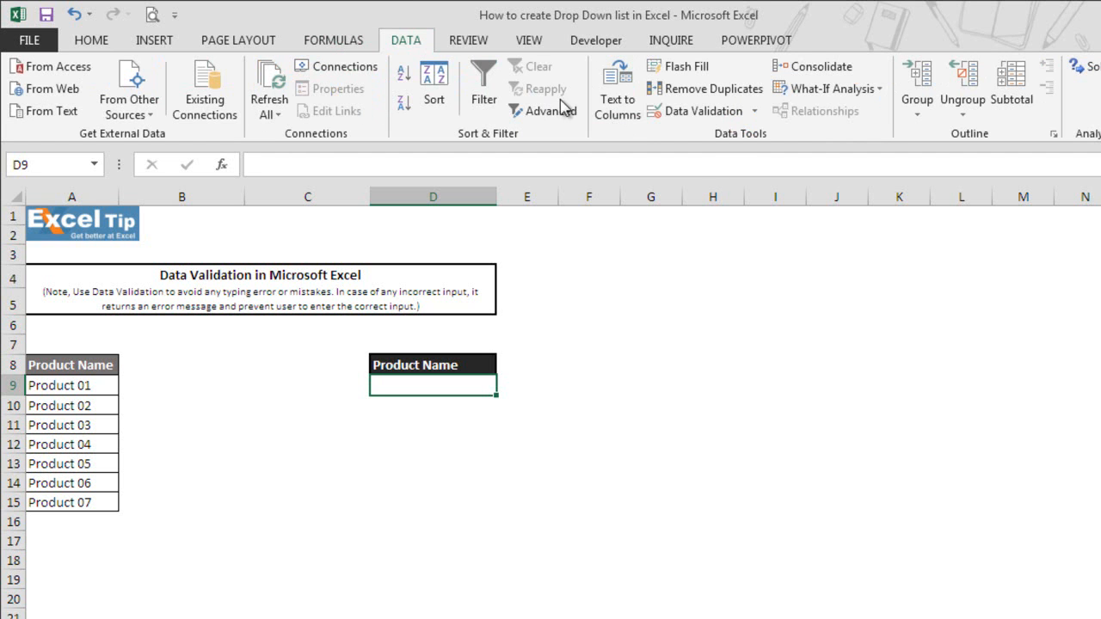
mouse_move(698, 110)
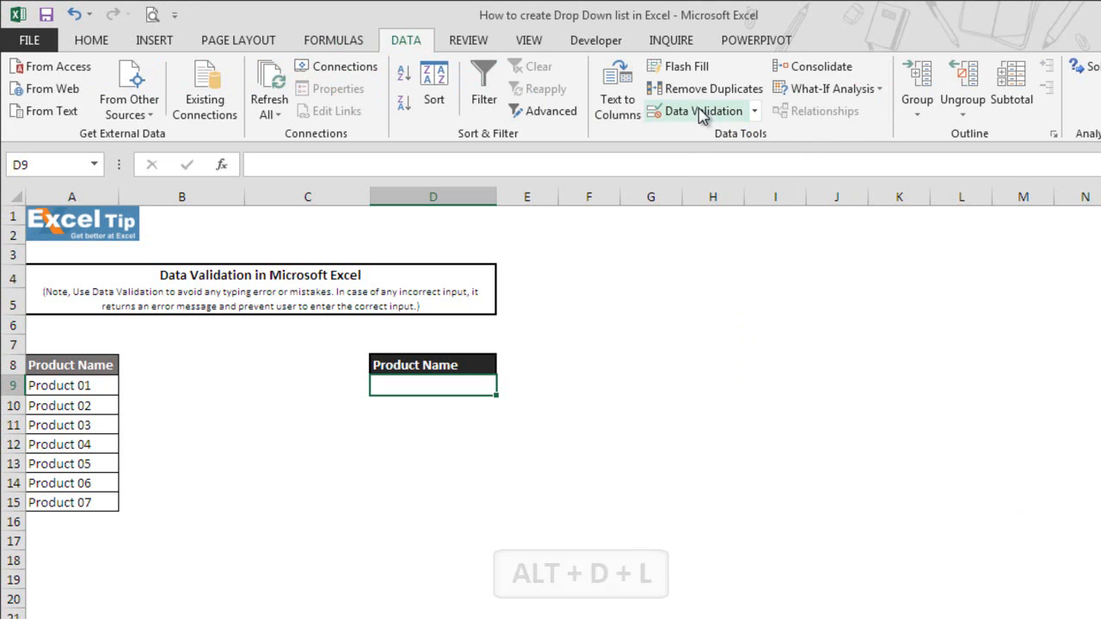
left_click(698, 110)
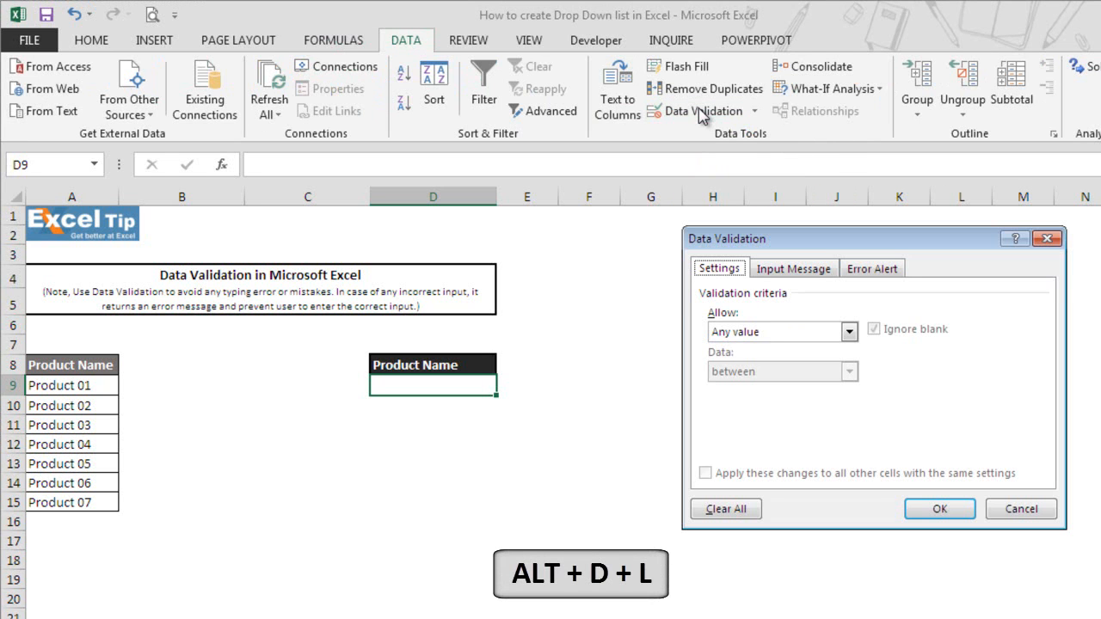
mouse_move(789, 396)
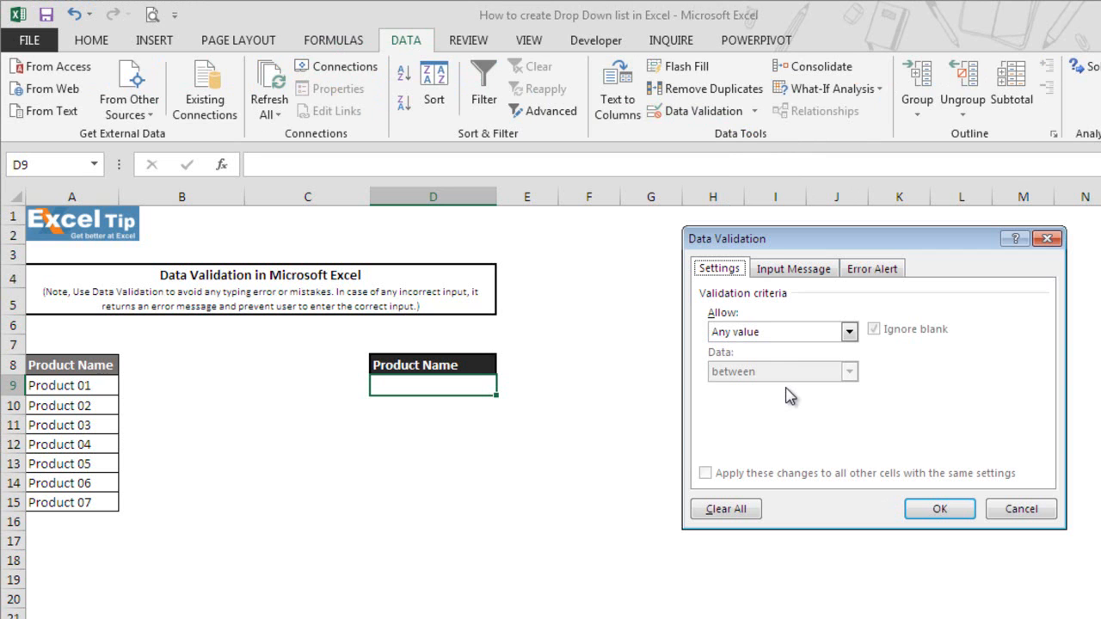
mouse_move(774, 336)
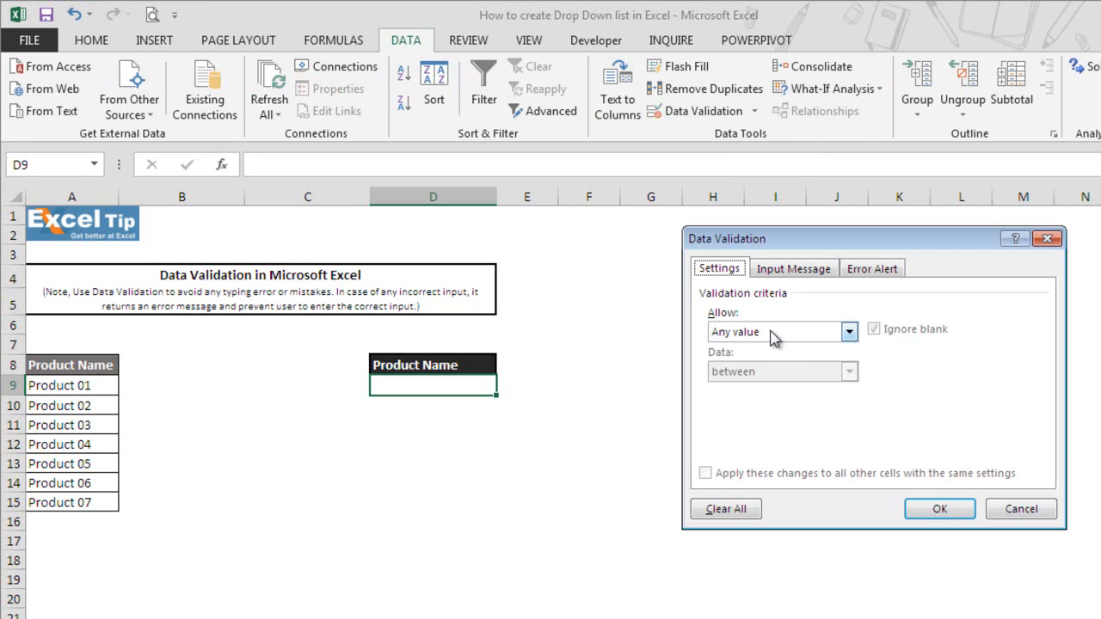
- Set Allow to List with source A9:A15, the product names
left_click(850, 330)
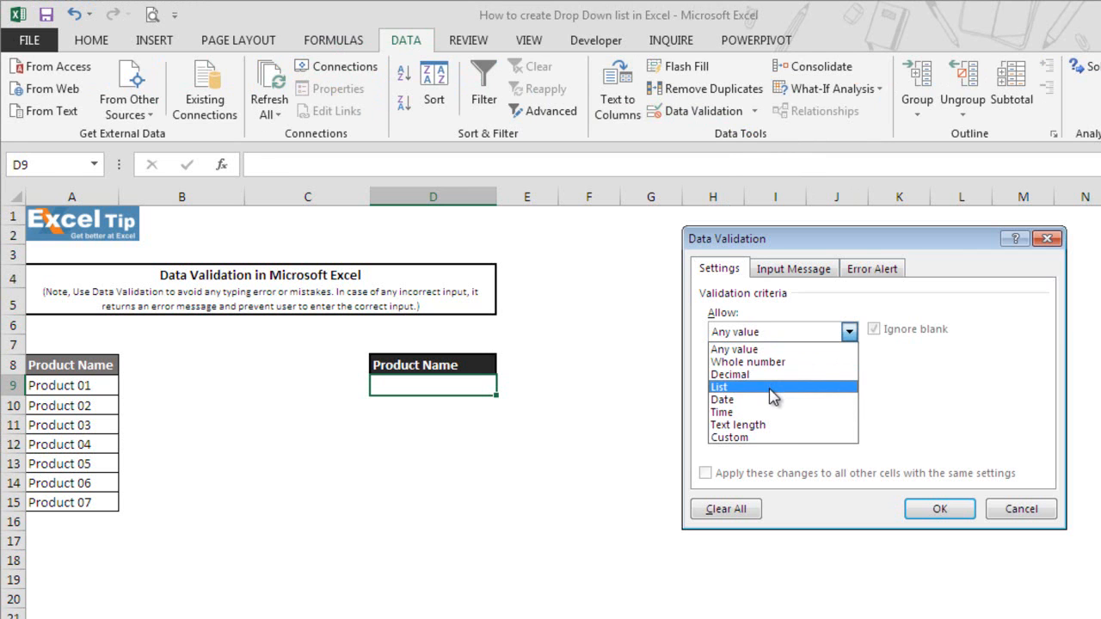
left_click(729, 385)
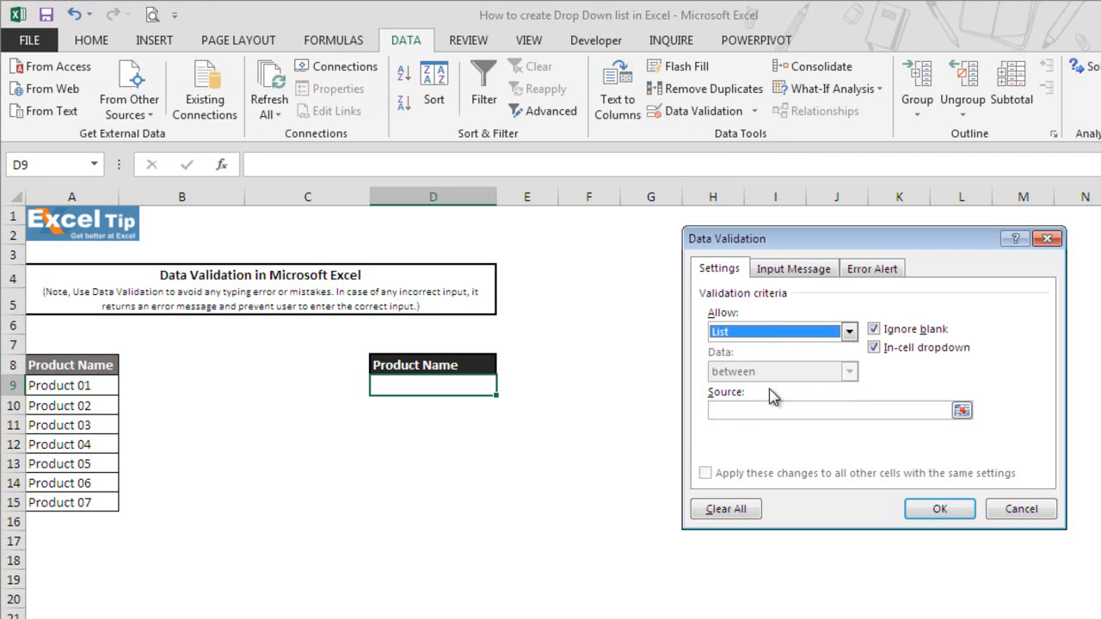
mouse_move(791, 428)
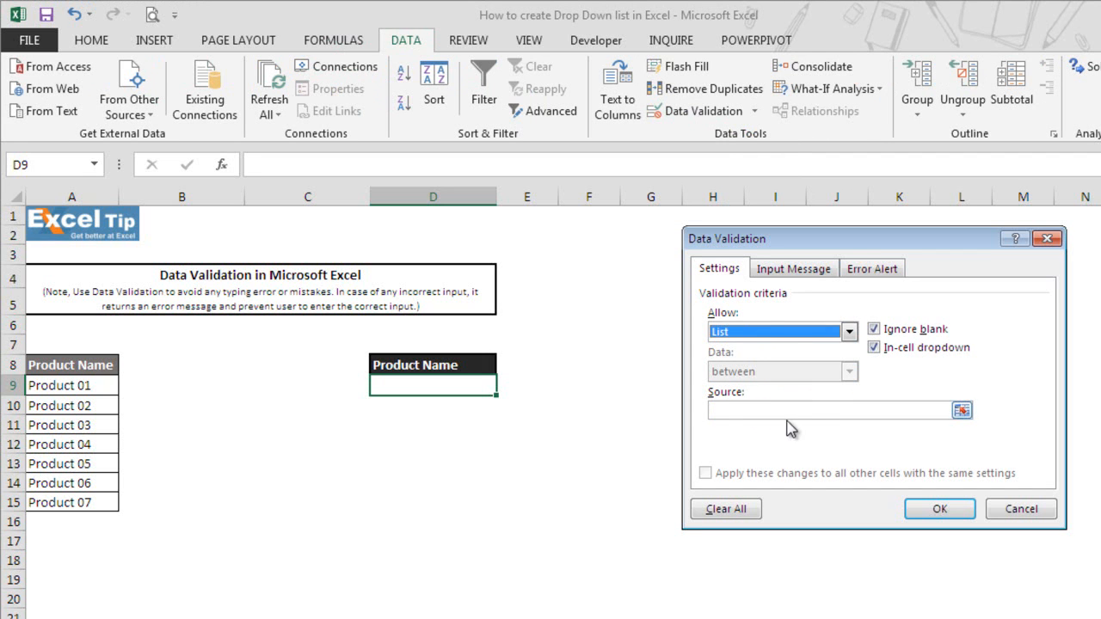
mouse_move(807, 429)
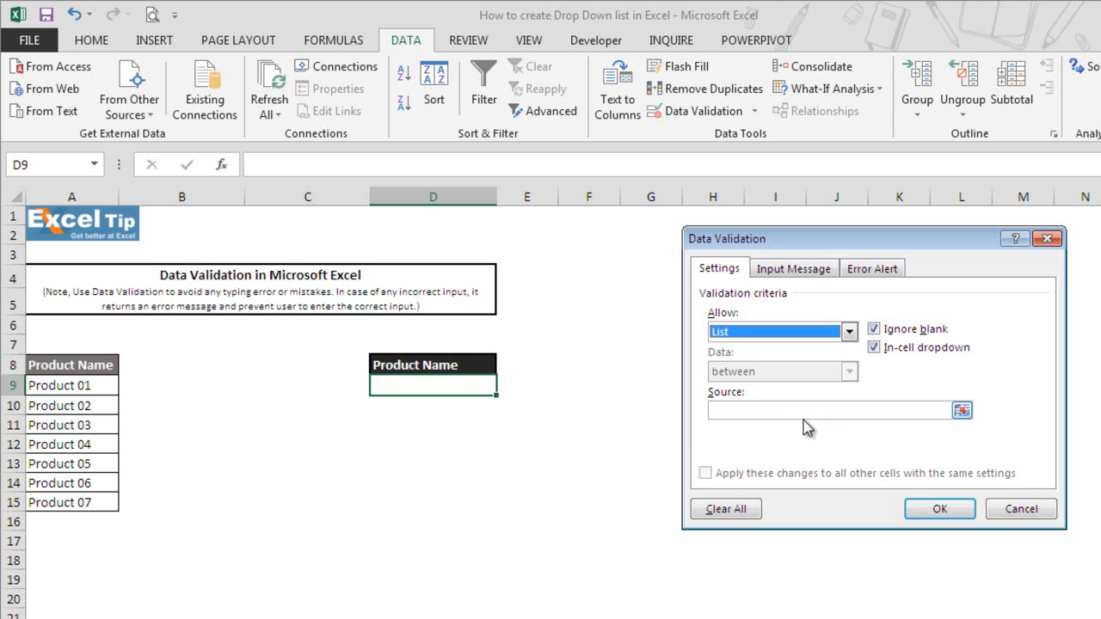
mouse_move(812, 418)
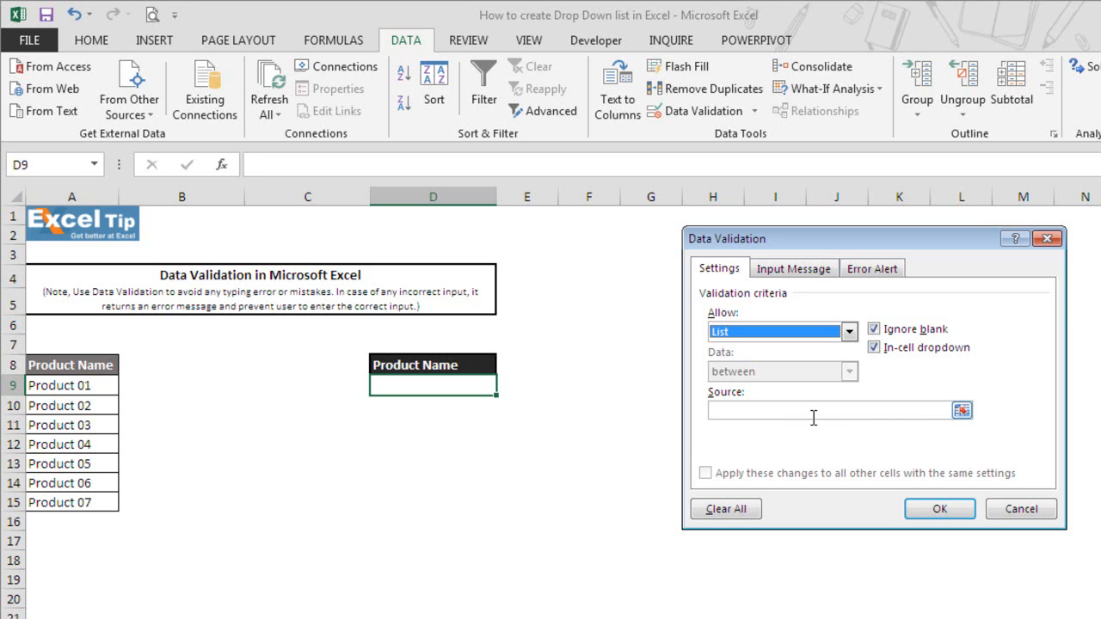
mouse_move(816, 427)
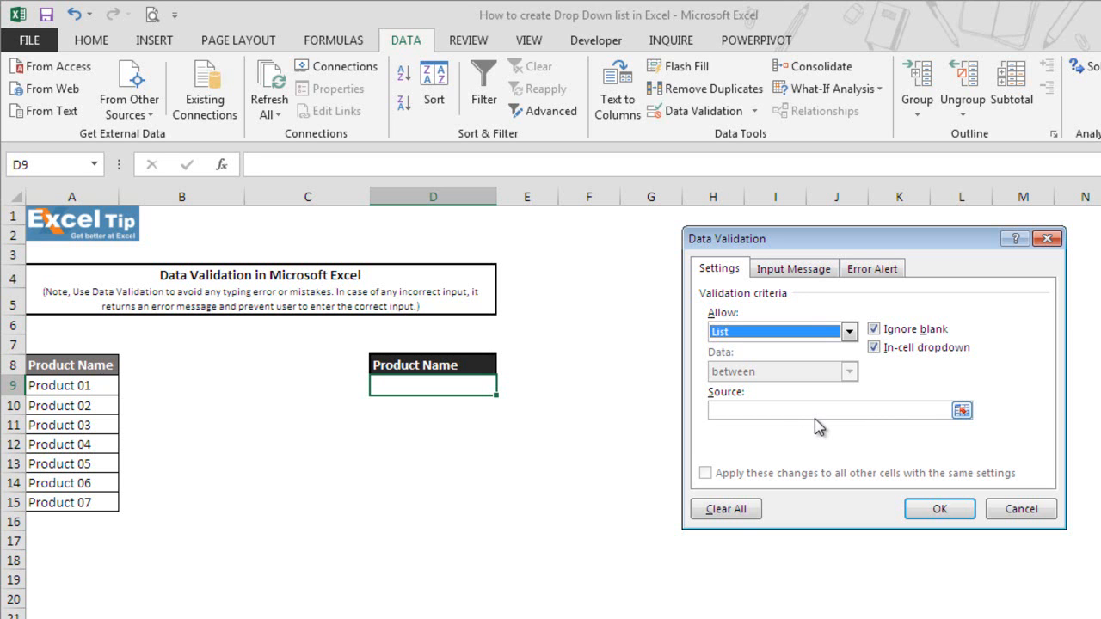
mouse_move(811, 427)
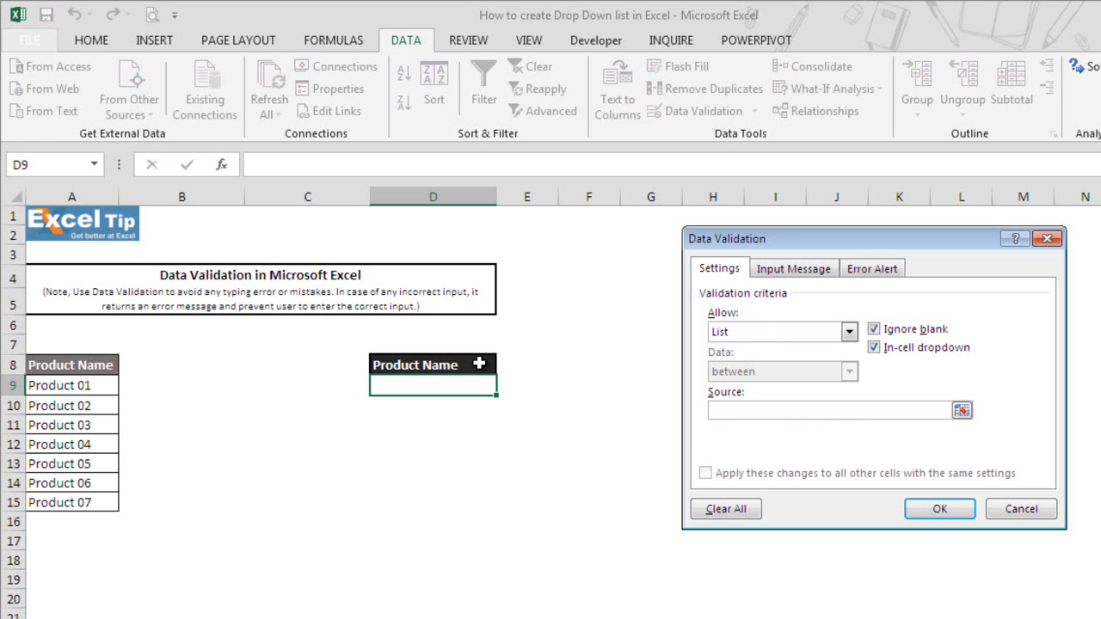
left_click_drag(72, 385, 72, 502)
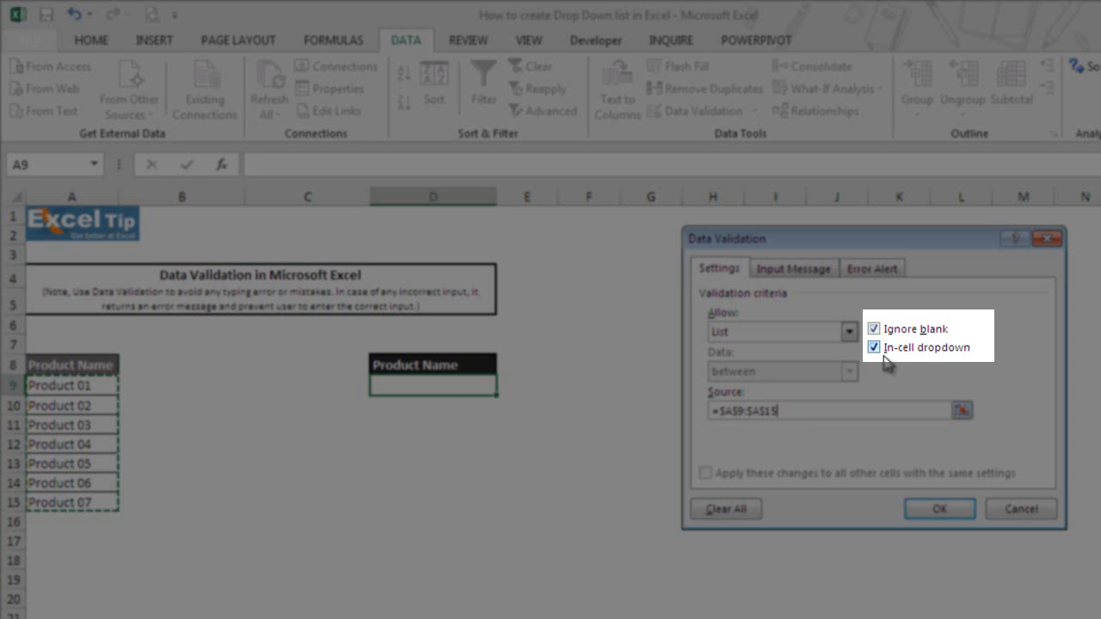
mouse_move(931, 365)
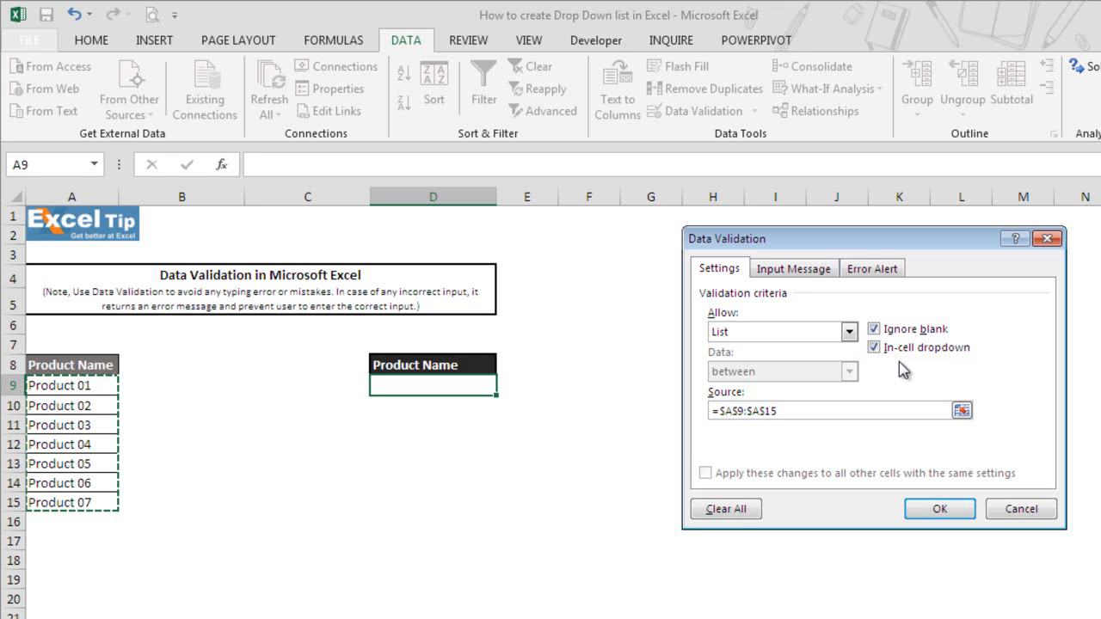
mouse_move(793, 268)
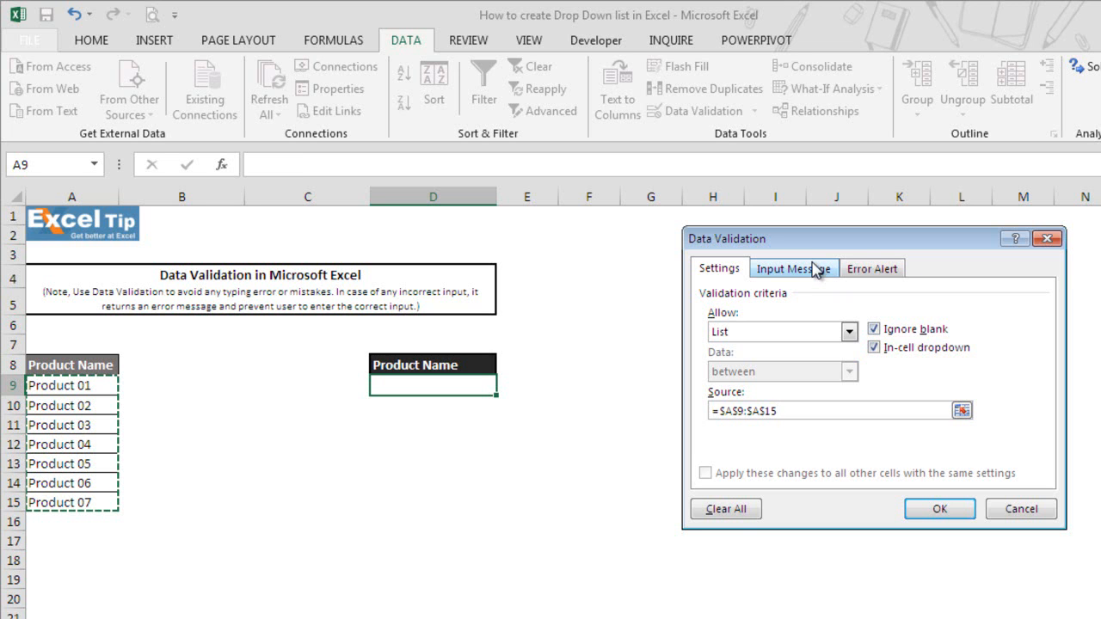
- Add input message titled 'Select Product Name' reading 'Select the product name from the list'
left_click(793, 268)
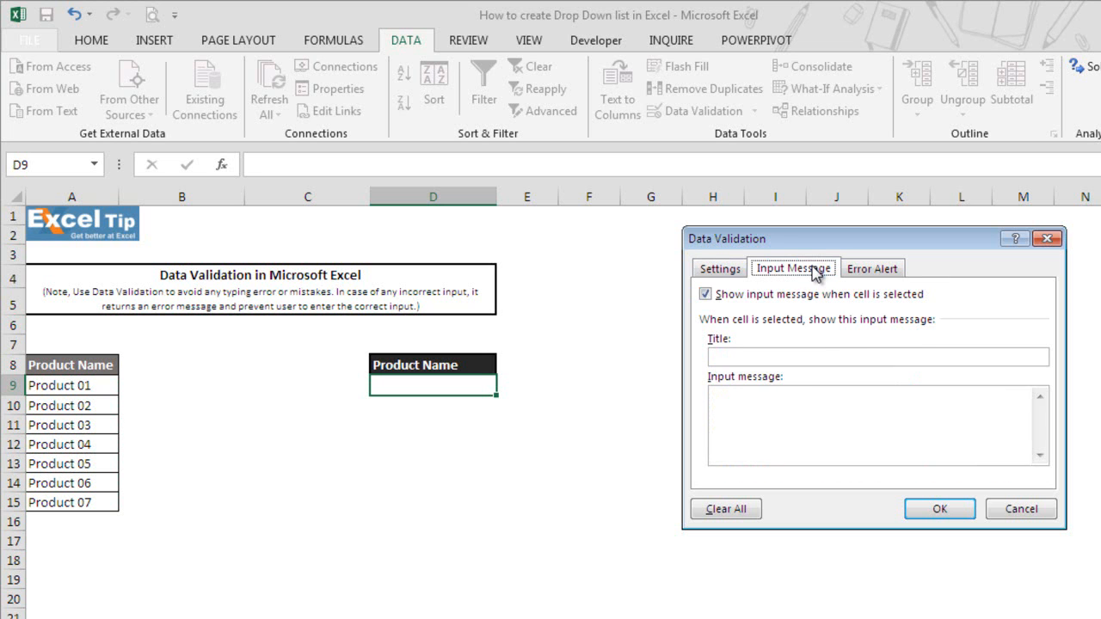
left_click(877, 356)
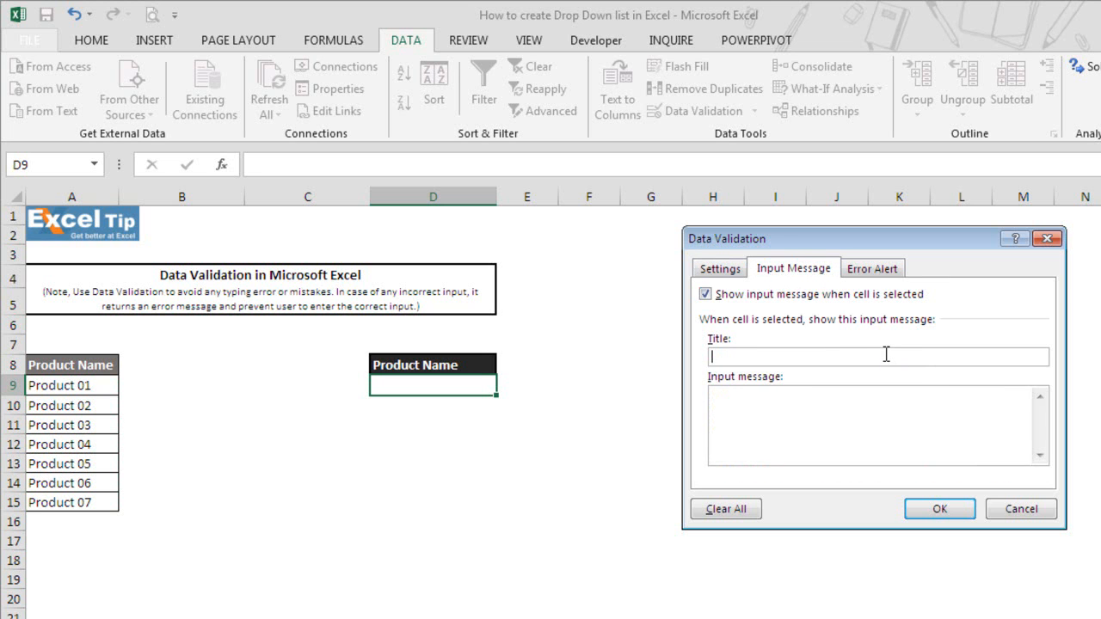
type("Select Pro")
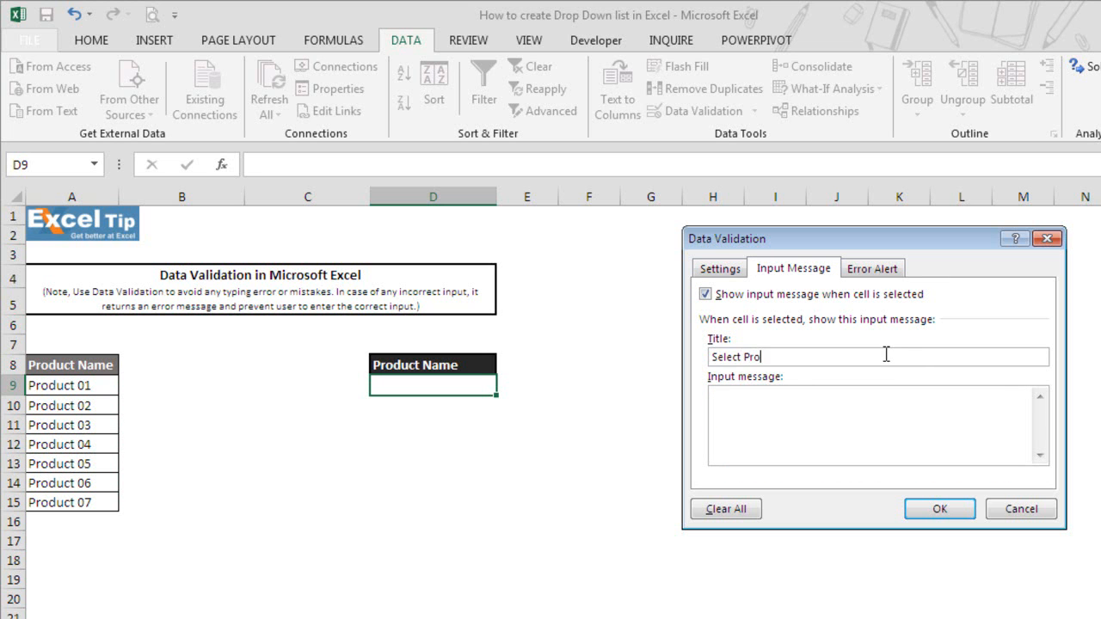
type("duct Name")
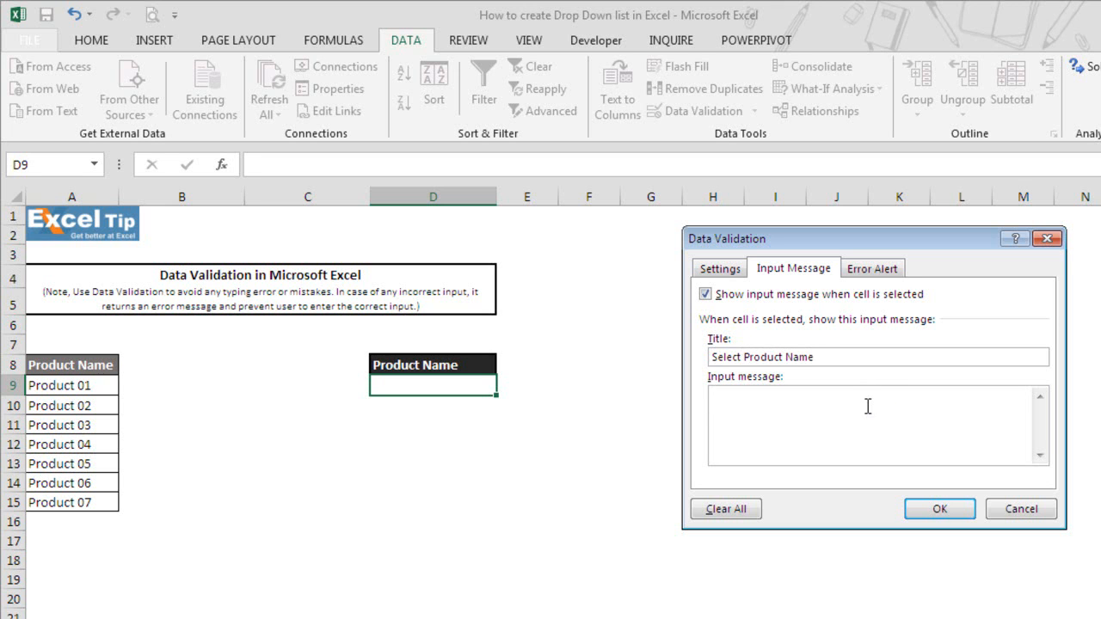
type("Select the proru")
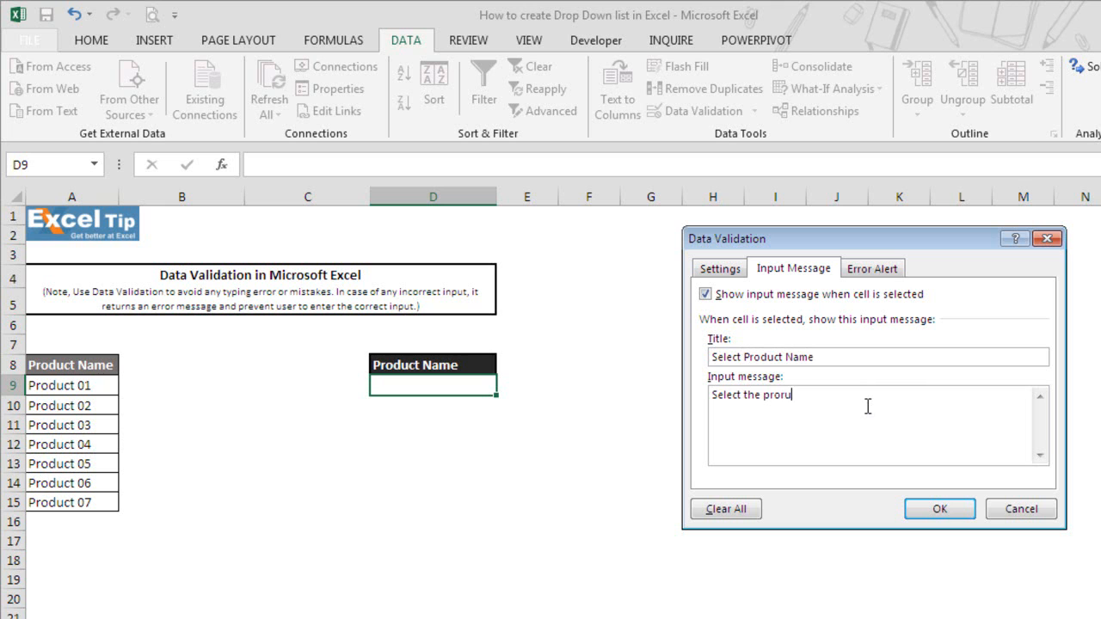
key("Backspace")
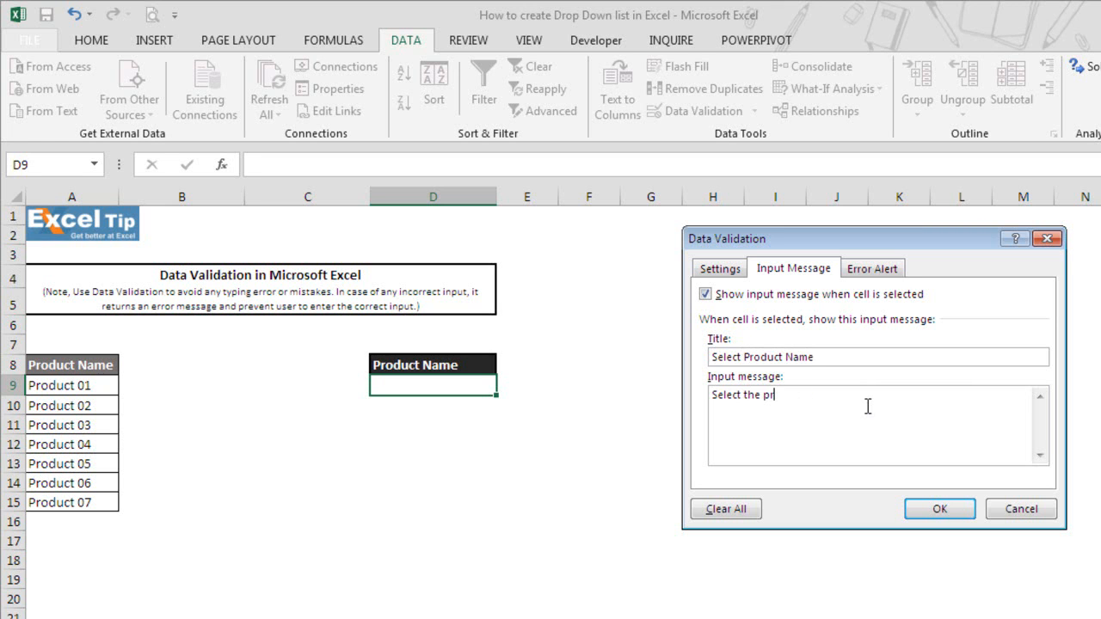
type("oduct n")
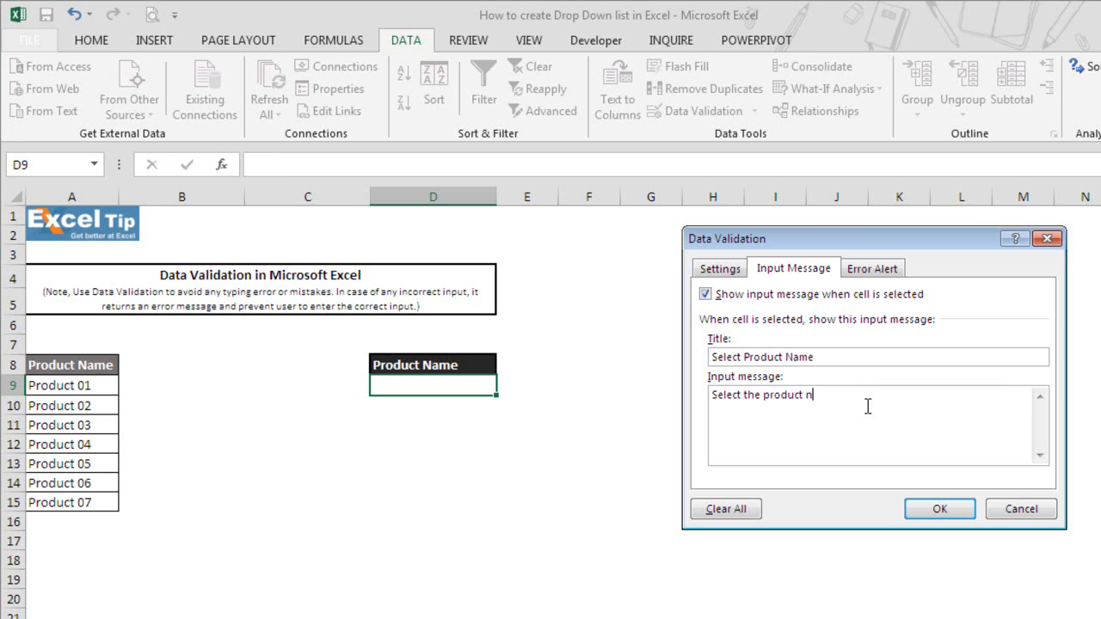
type("ame from the list.")
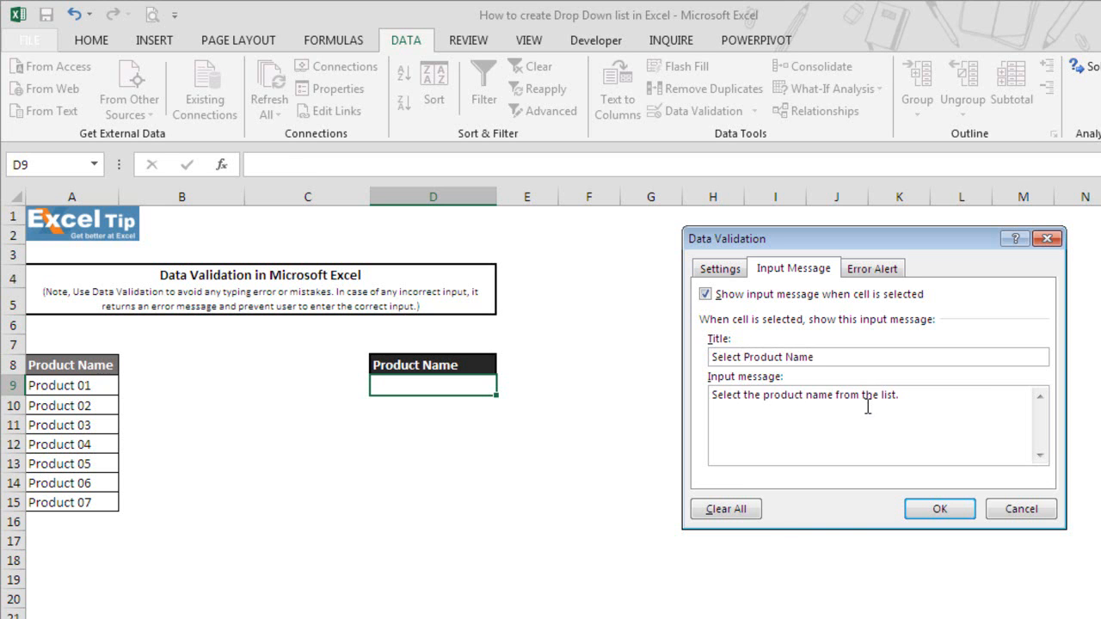
- Add error alert titled 'Invalid Product Name' reading 'Please select the product name from the list.'
left_click(872, 268)
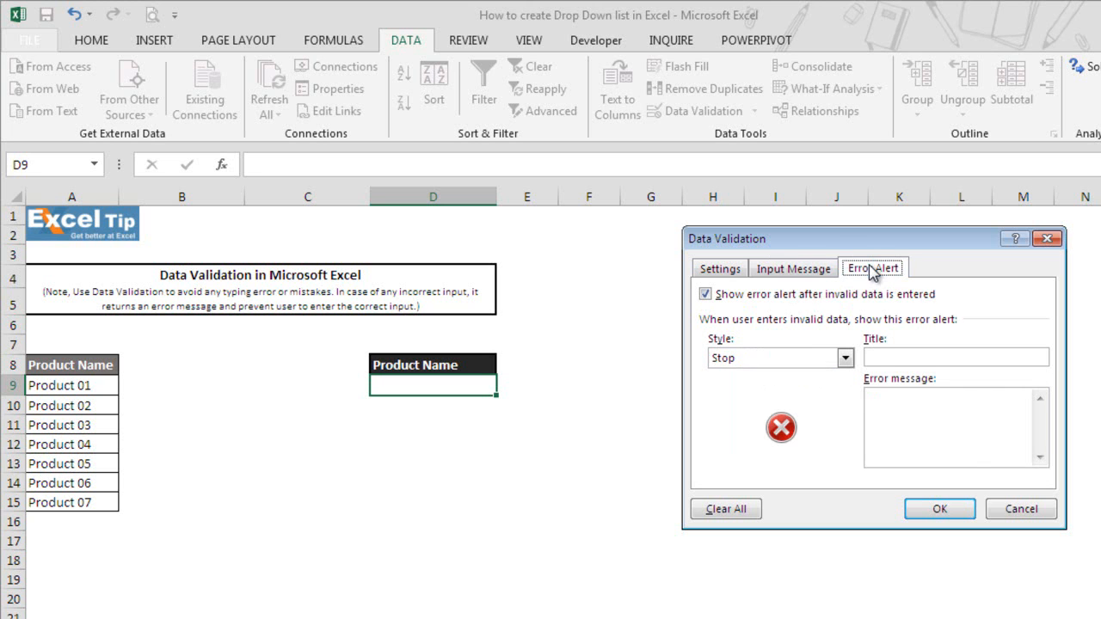
mouse_move(777, 368)
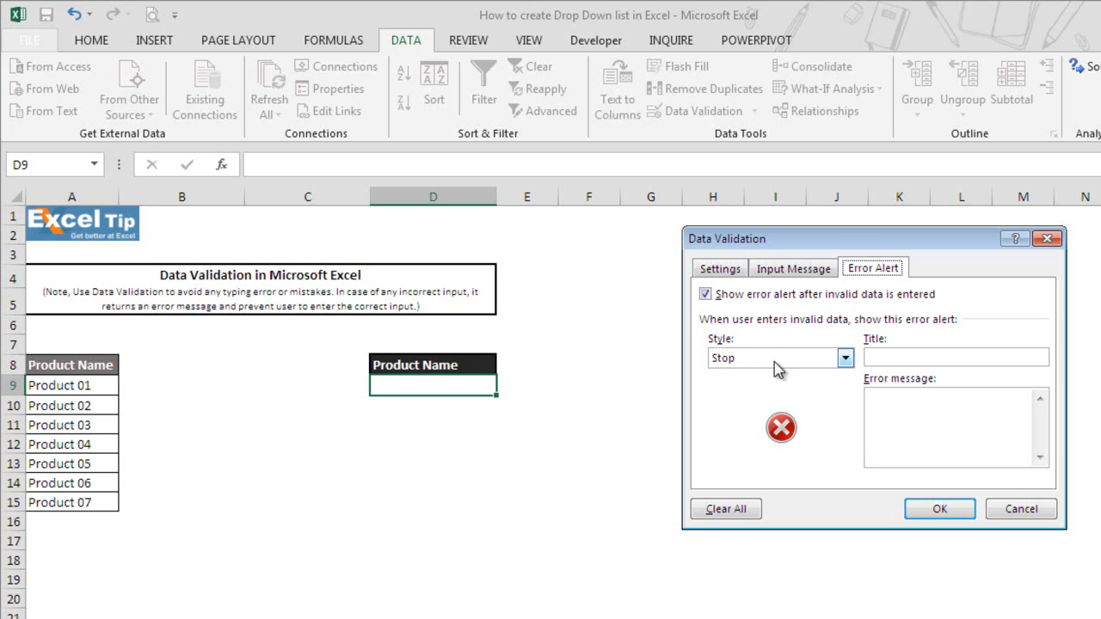
mouse_move(781, 392)
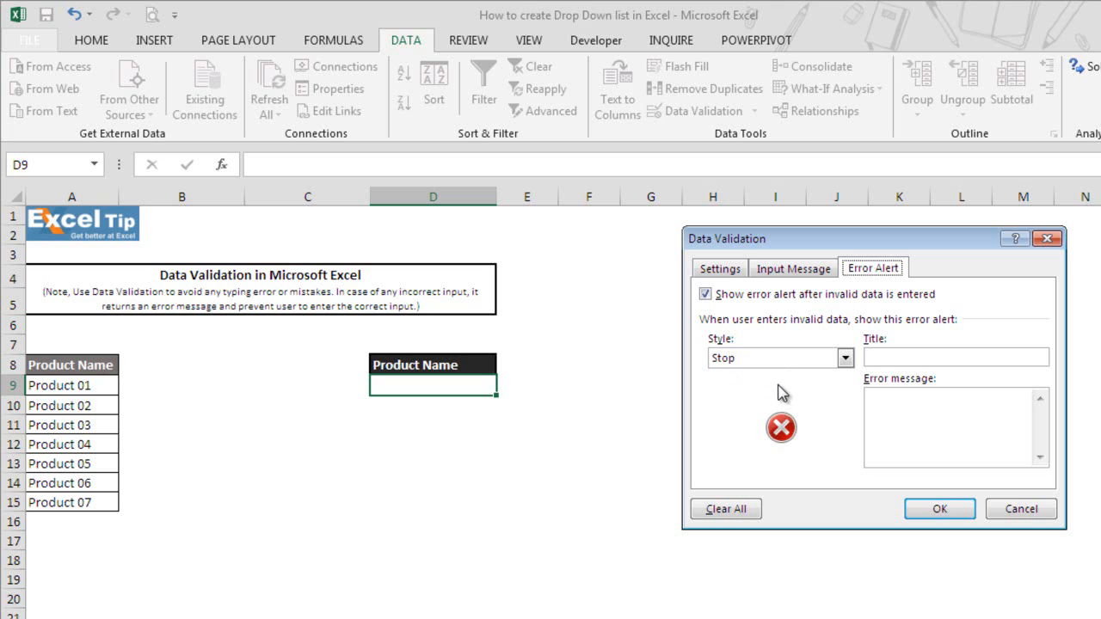
left_click(954, 356)
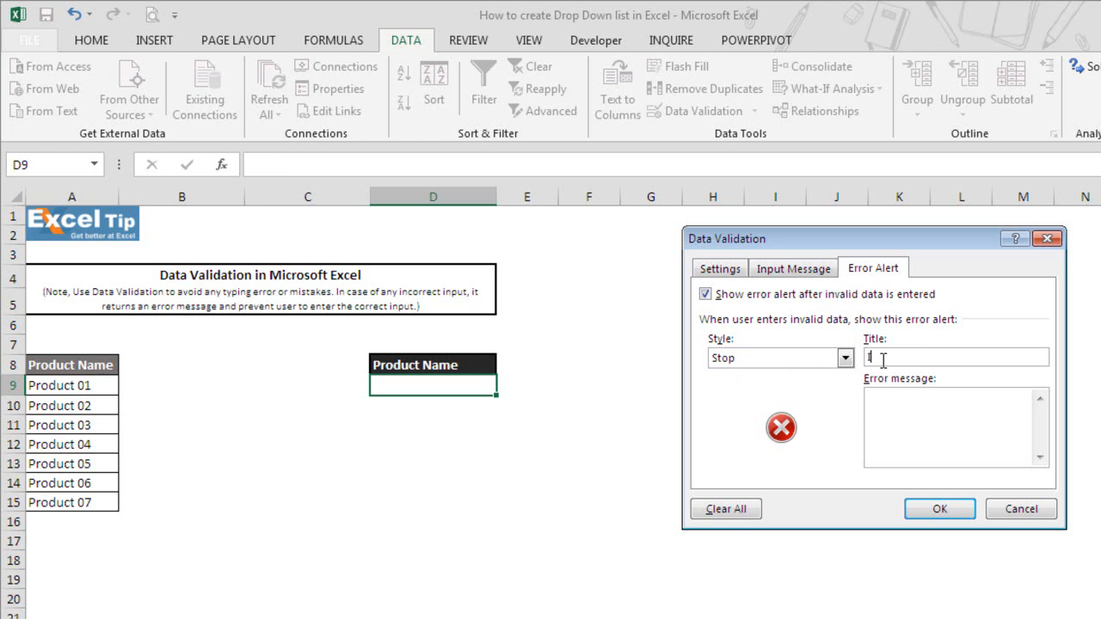
type("Invalid Produ")
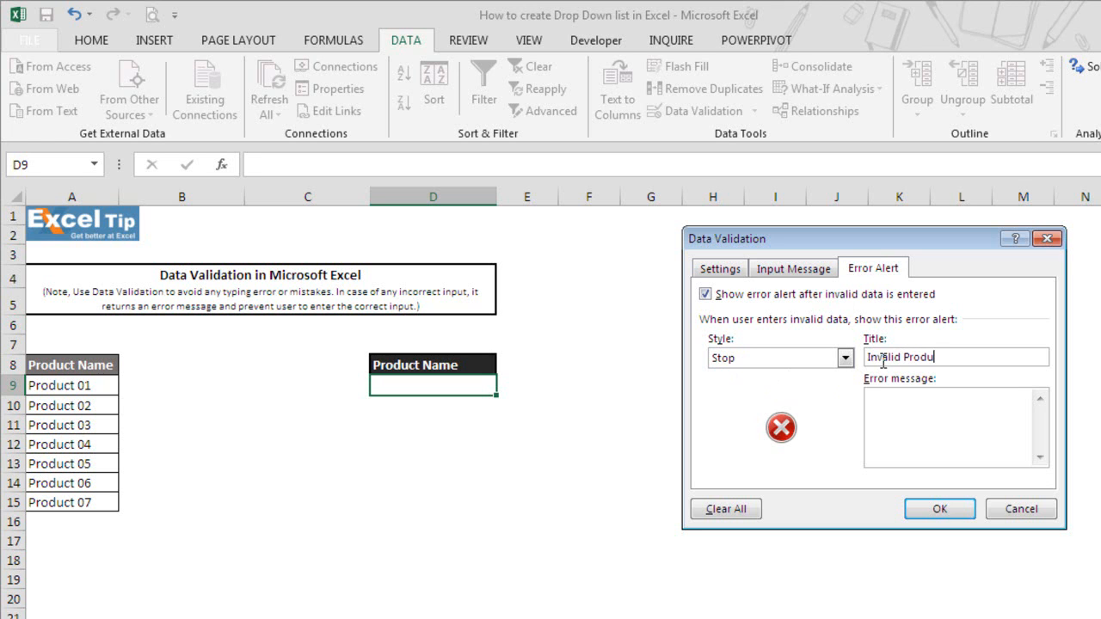
type("ct Name")
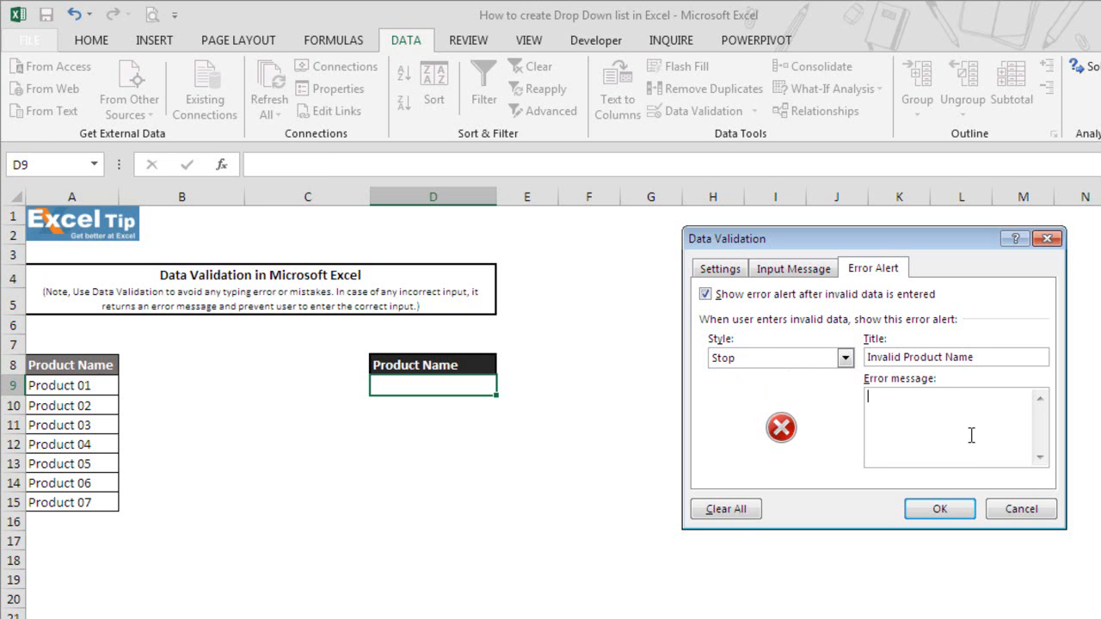
type("Please s")
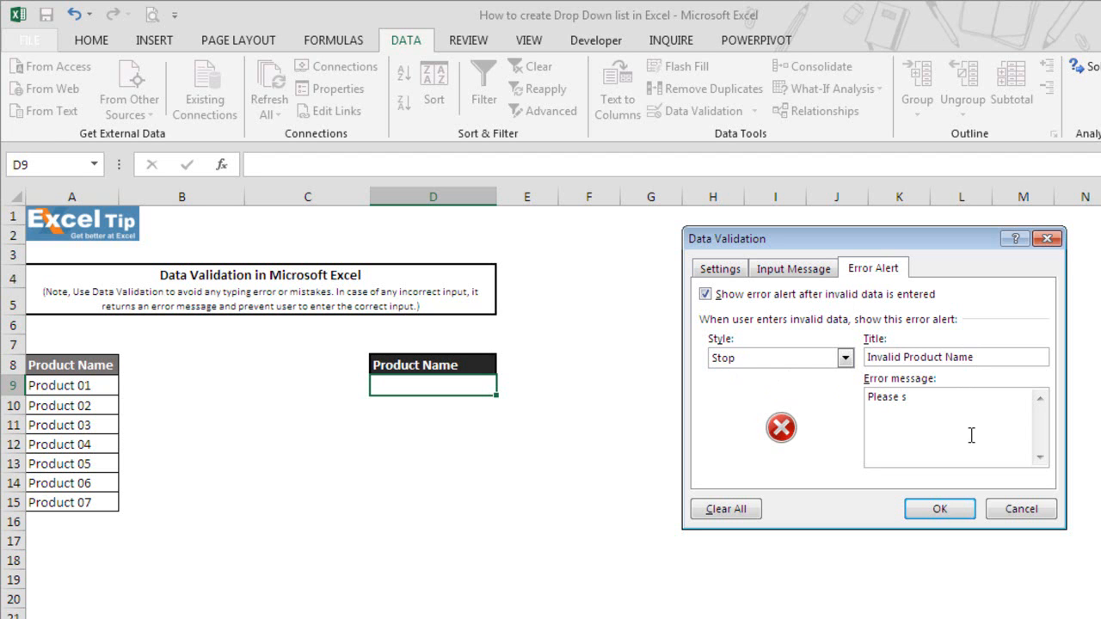
type("elect the")
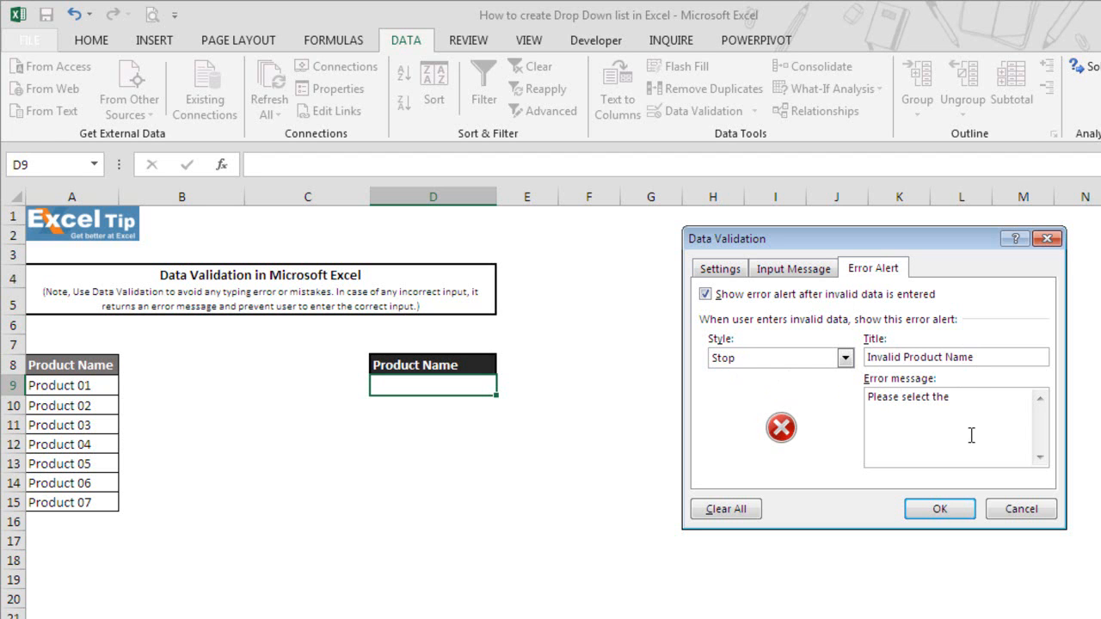
type("product name from the l")
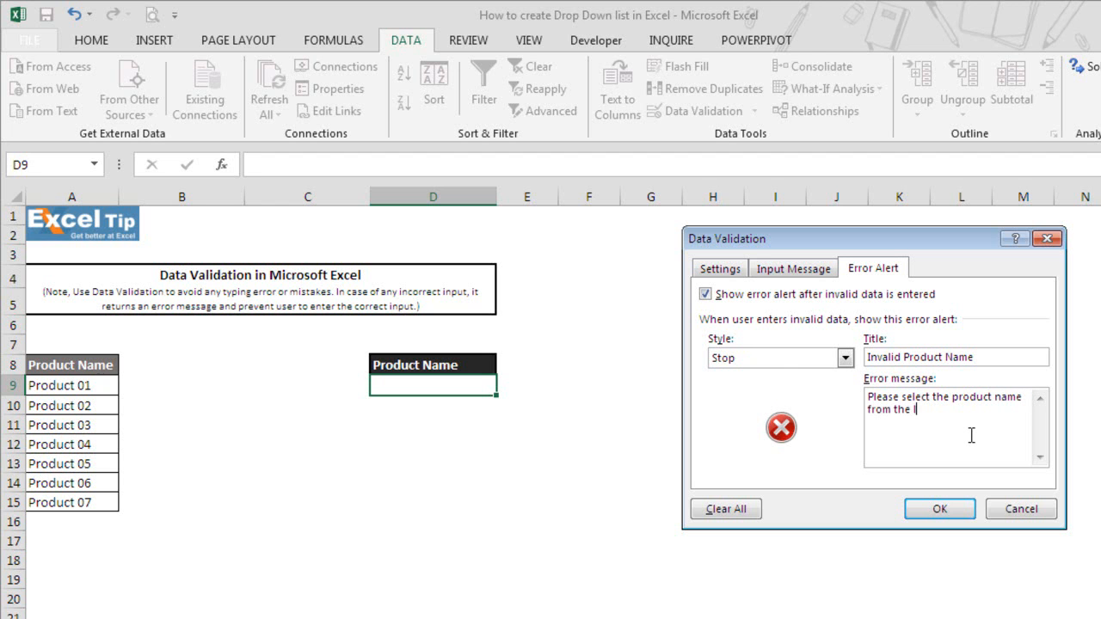
- Finish the error message, confirm the validation, and check D9 shows the Select Product Name prompt
type("ist.")
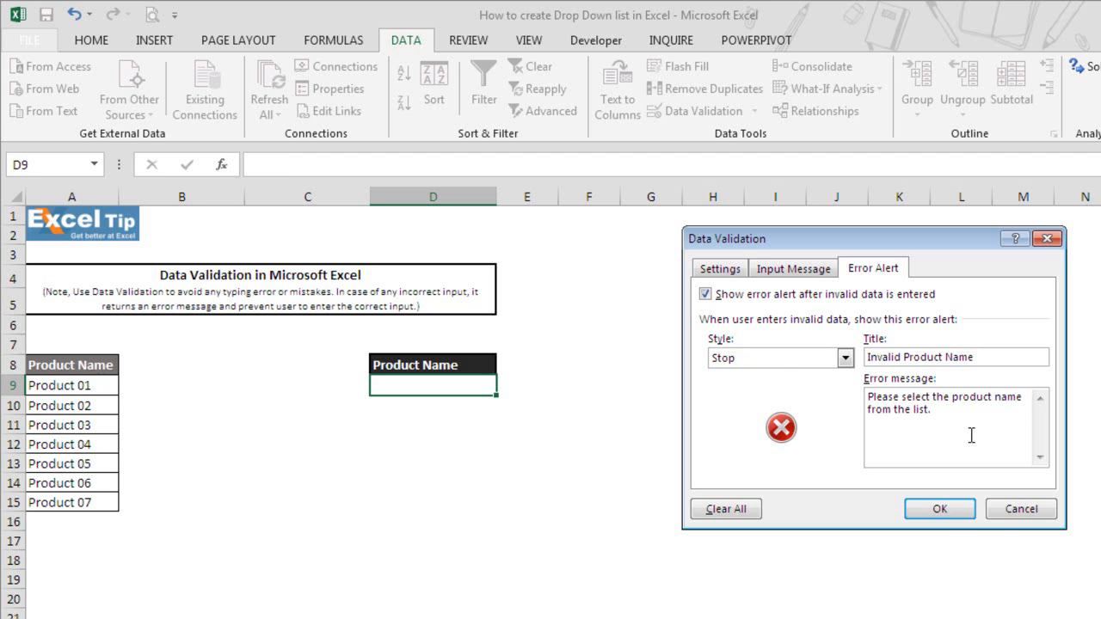
left_click(939, 509)
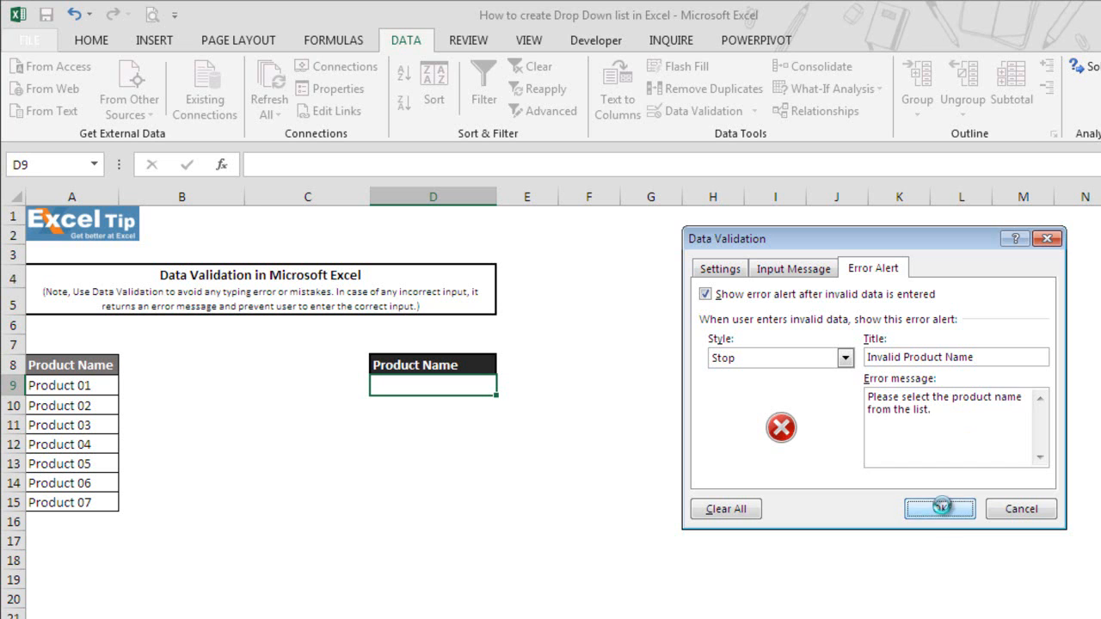
left_click(939, 509)
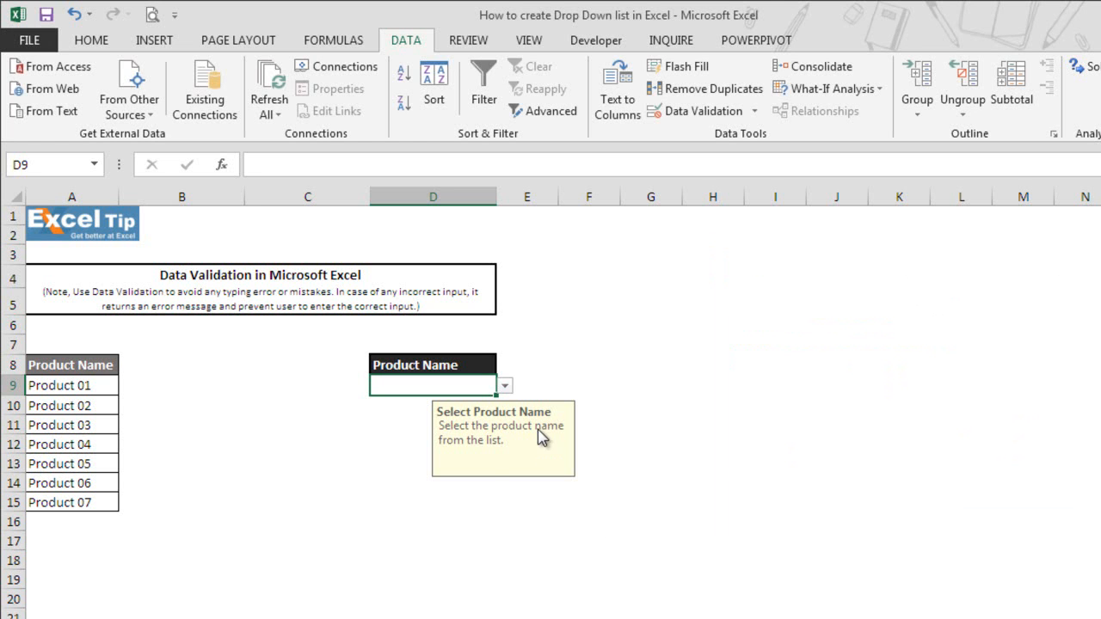
mouse_move(534, 456)
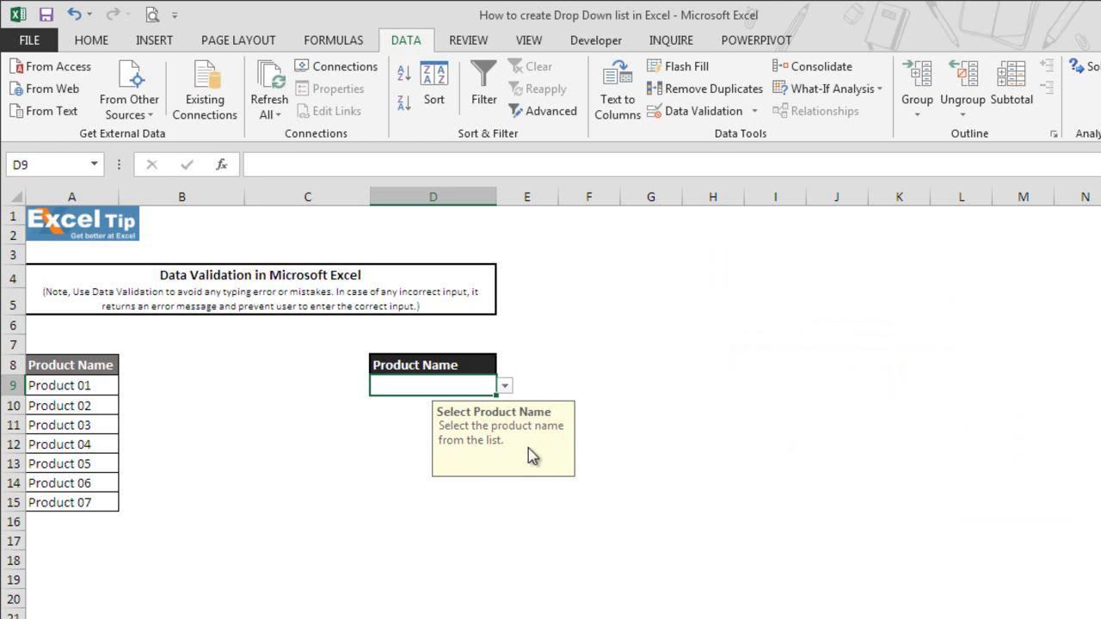
mouse_move(506, 392)
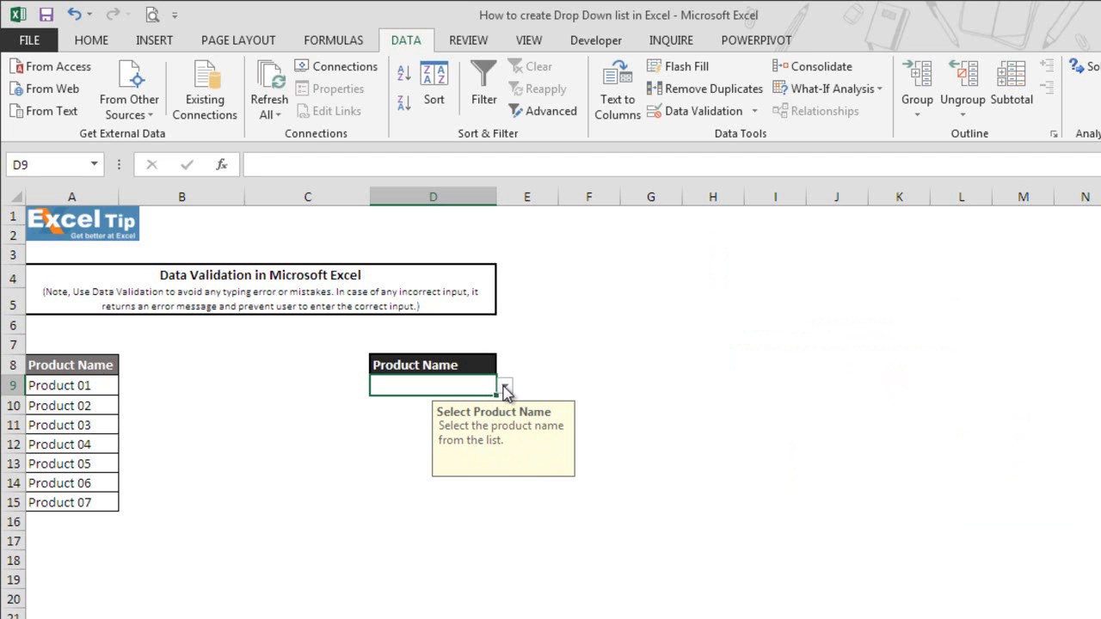
- Choose Product 05 from D9's drop-down list
left_click(504, 386)
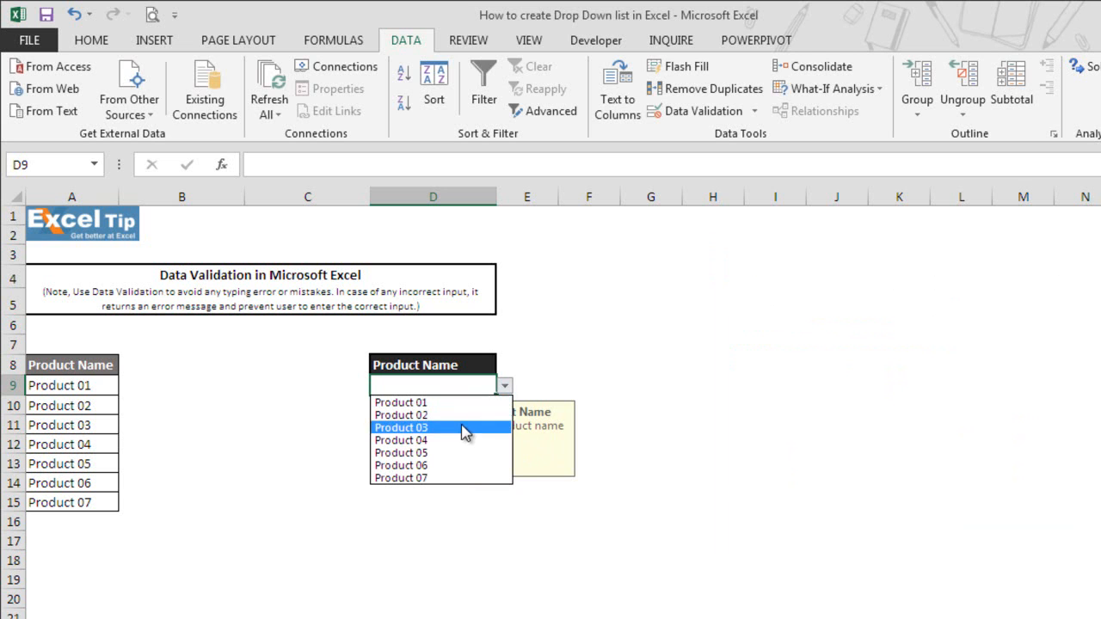
mouse_move(400, 441)
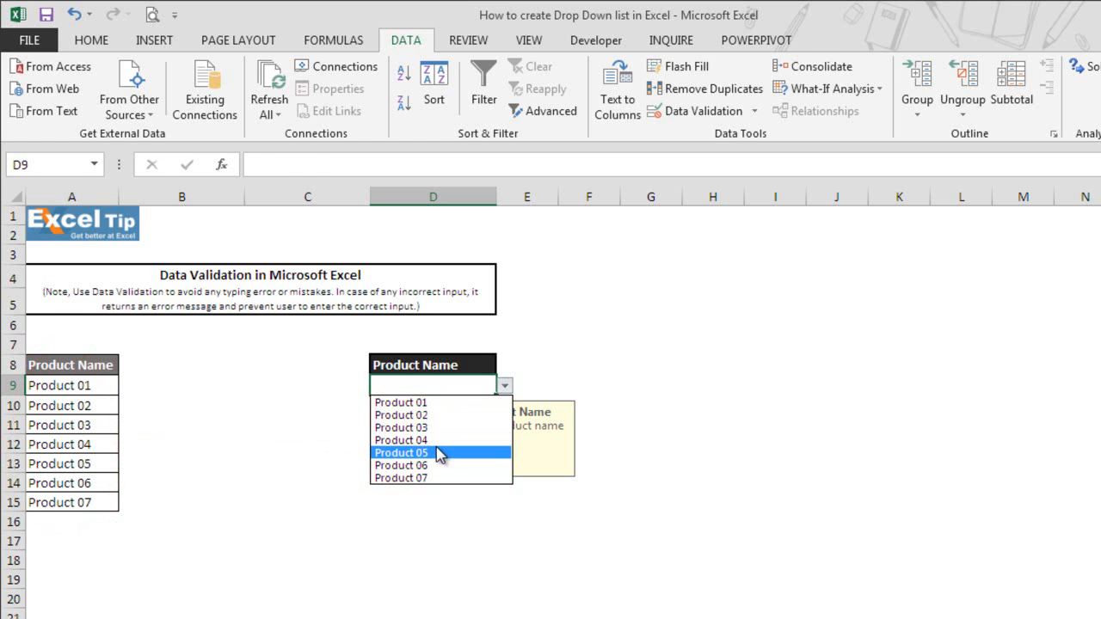
left_click(401, 453)
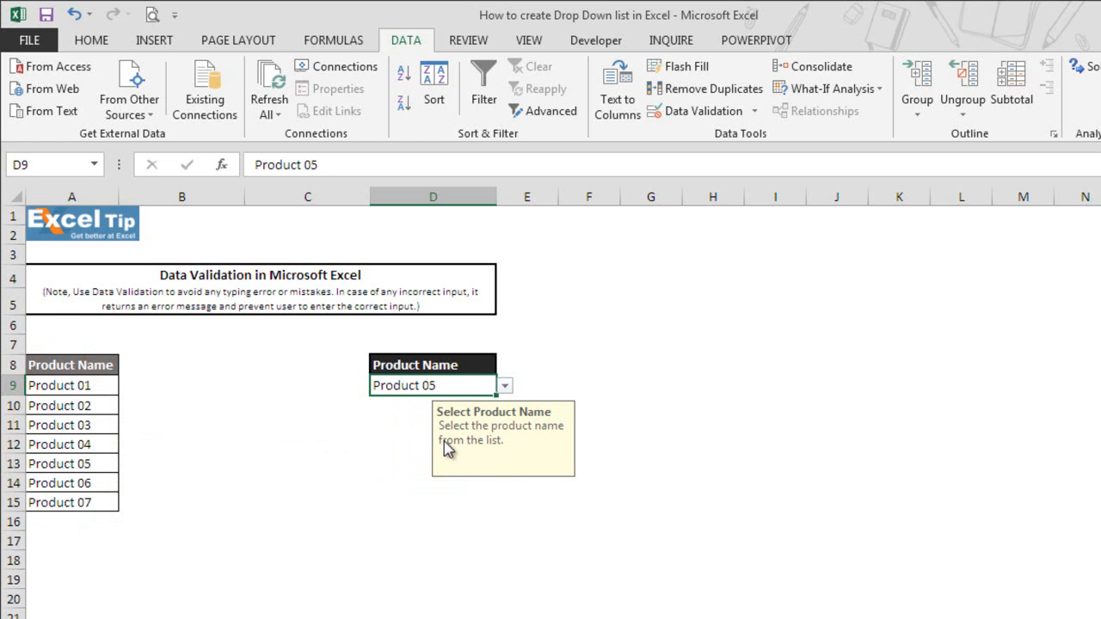
mouse_move(512, 386)
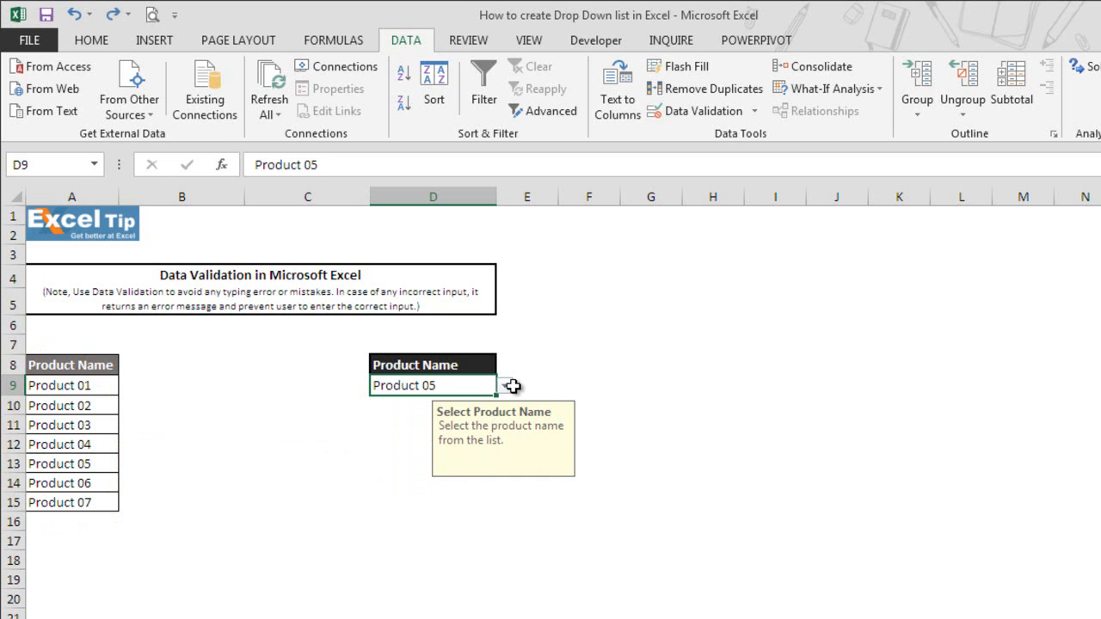
- Clear Product 05 from D9 and move to cell D10
key("Delete")
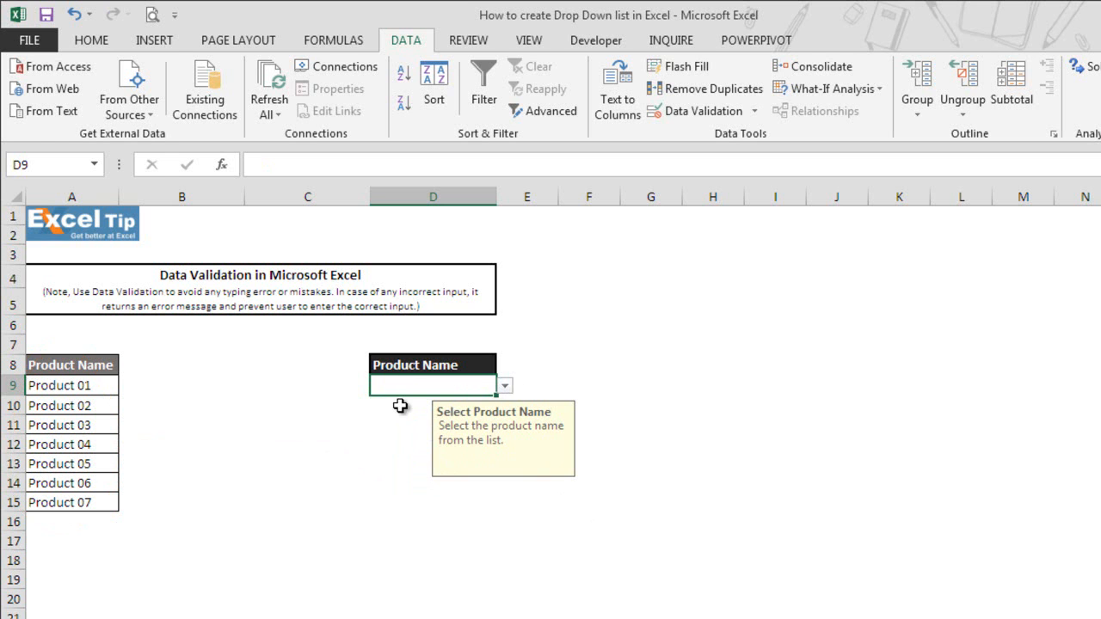
left_click(504, 386)
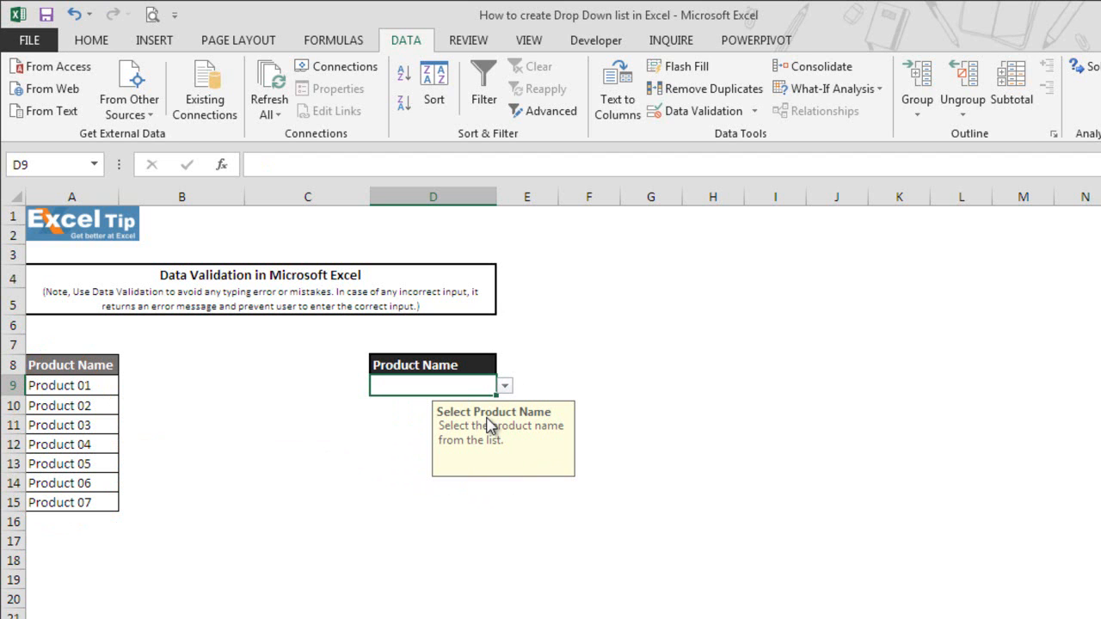
mouse_move(468, 399)
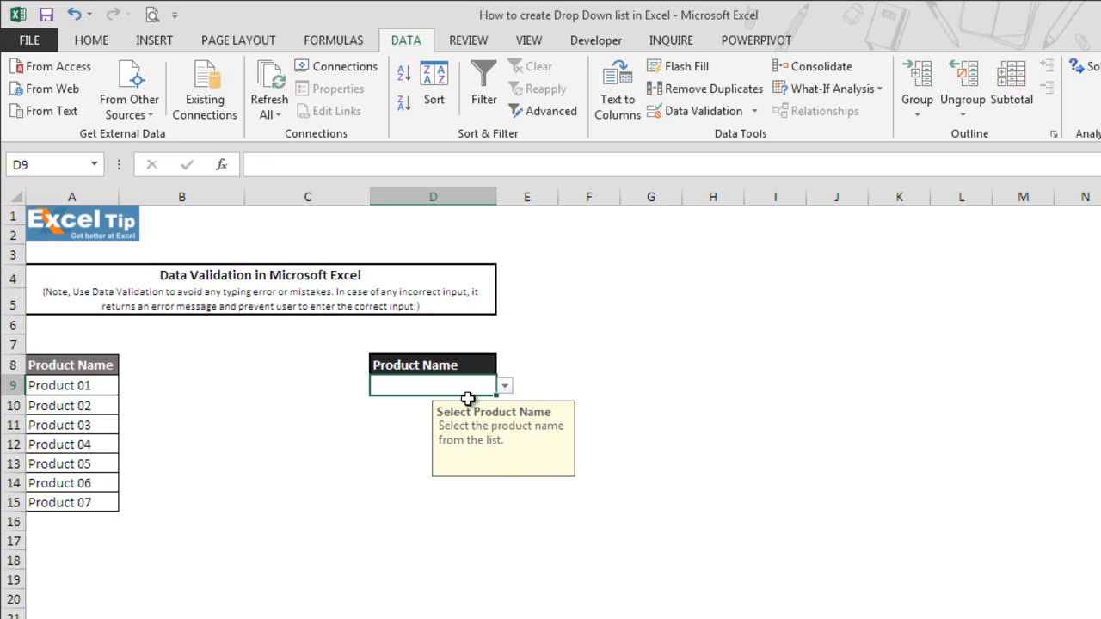
left_click(433, 405)
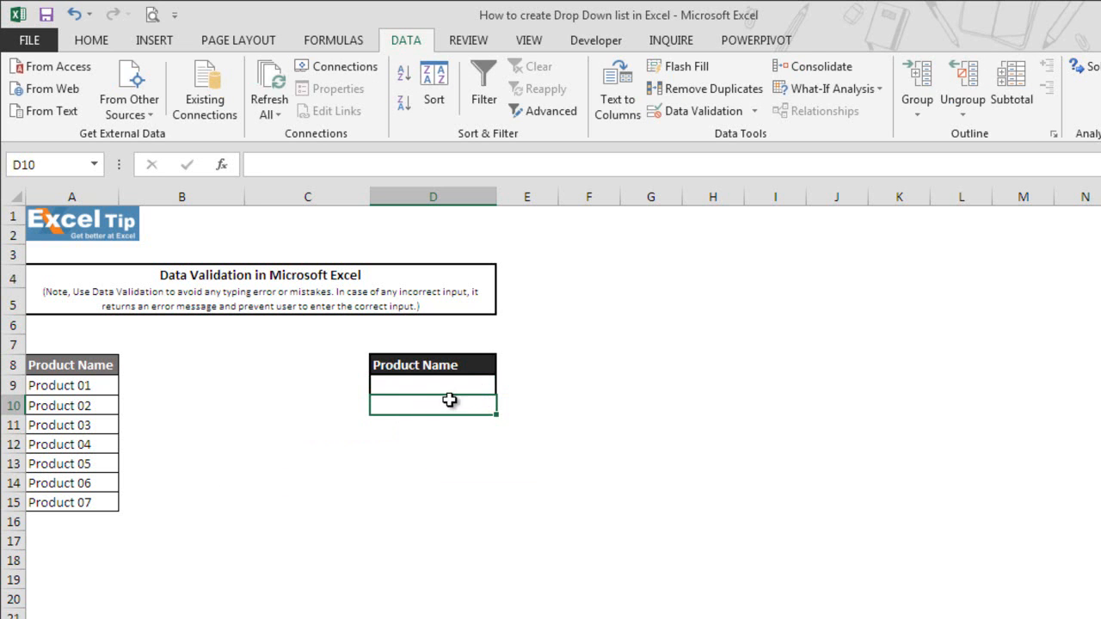
left_click(434, 385)
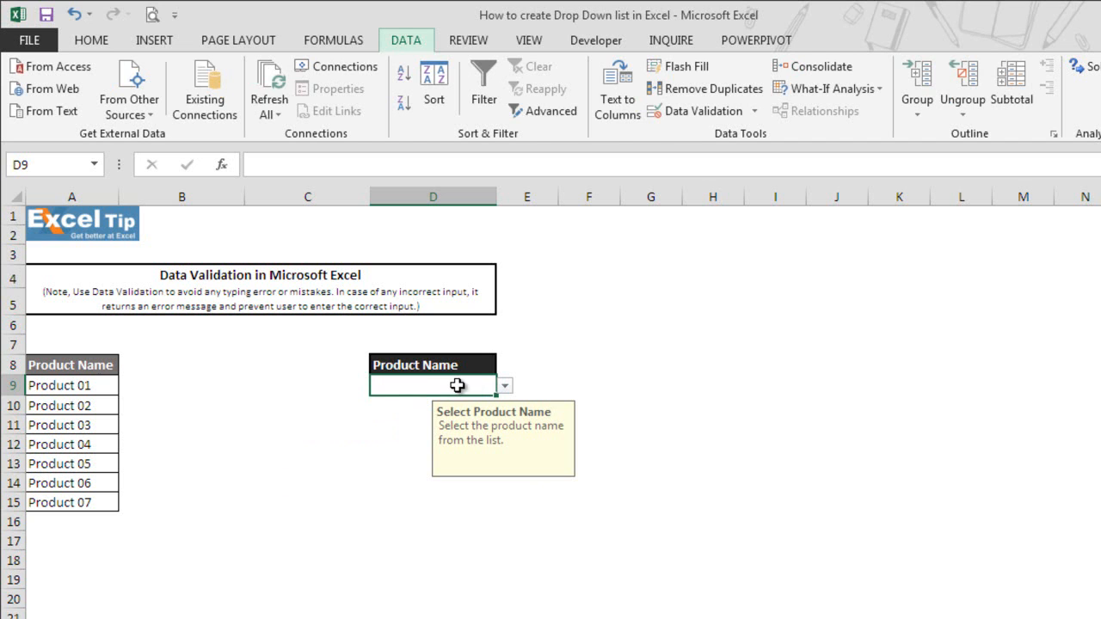
left_click(698, 110)
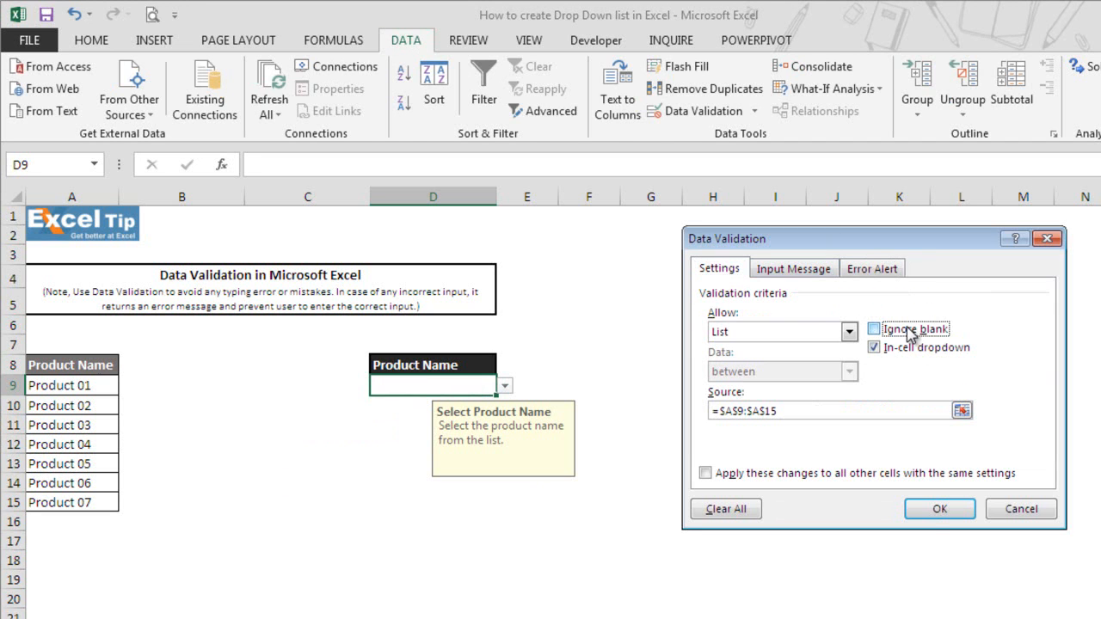
left_click(939, 509)
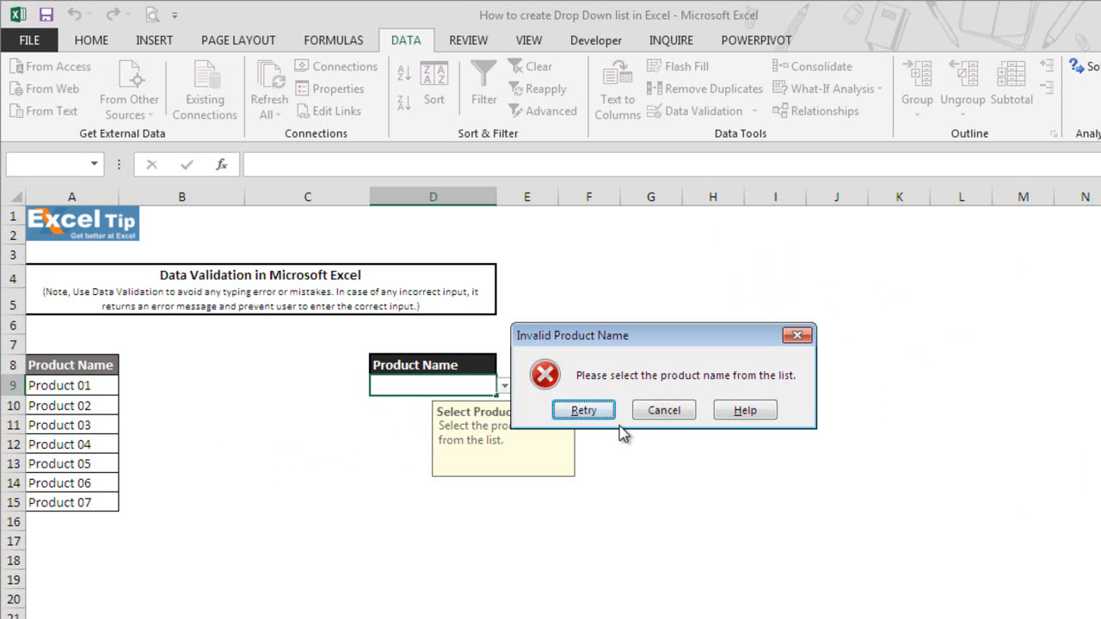
left_click(664, 409)
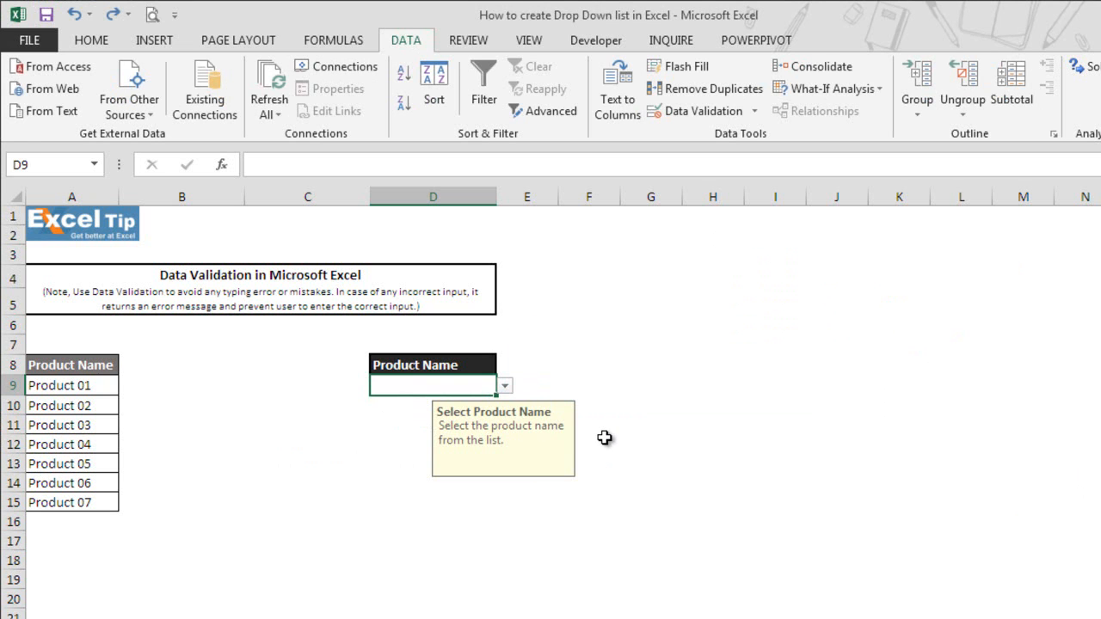
mouse_move(612, 445)
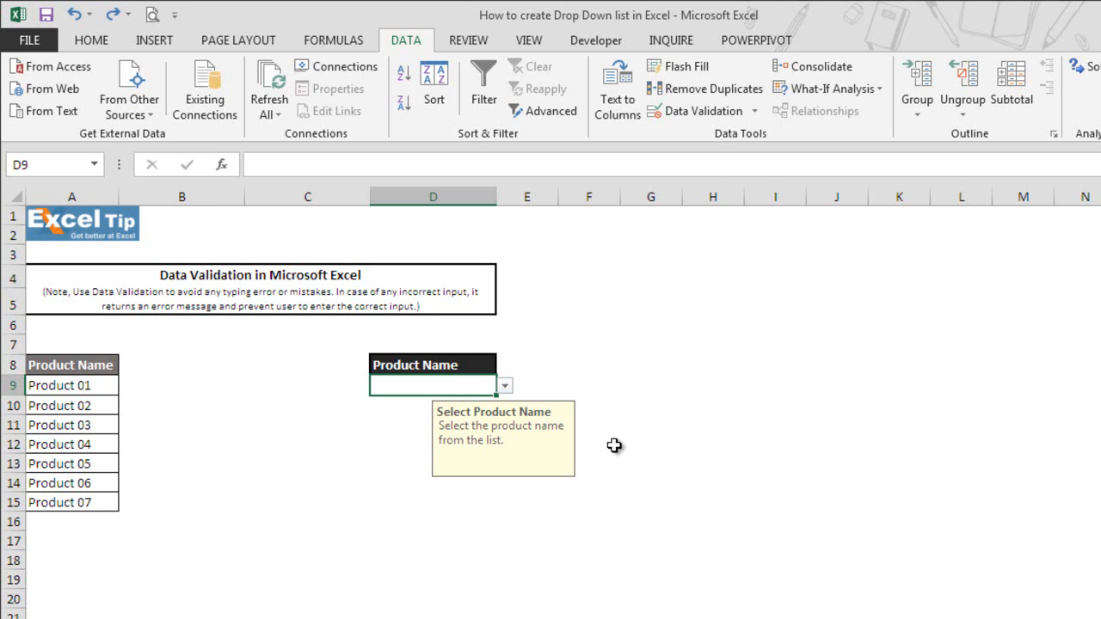
left_click(651, 464)
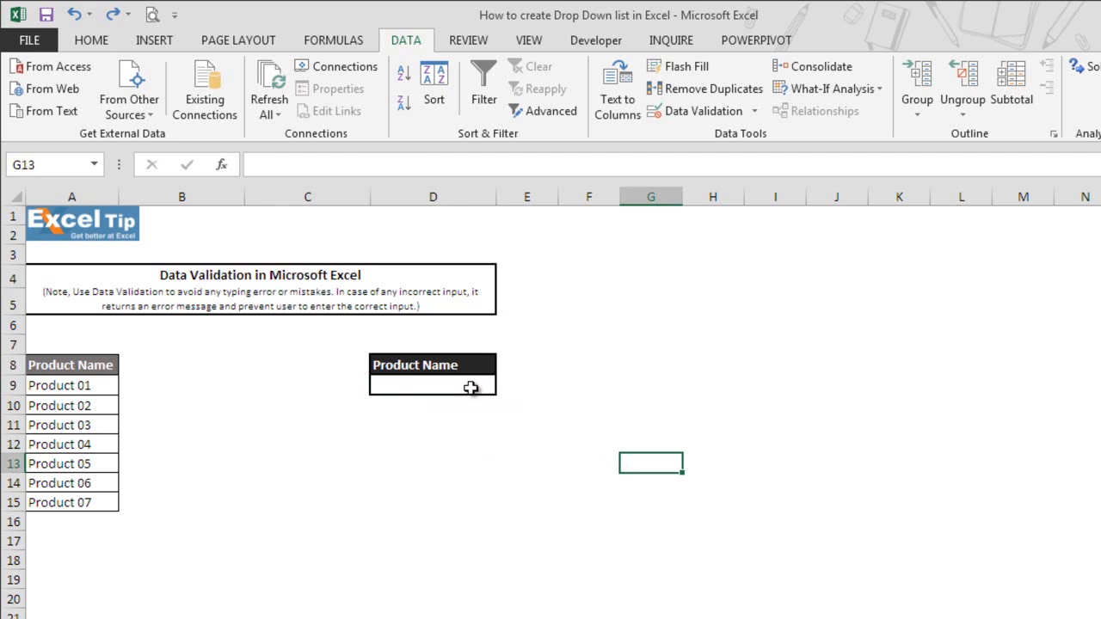
mouse_move(481, 385)
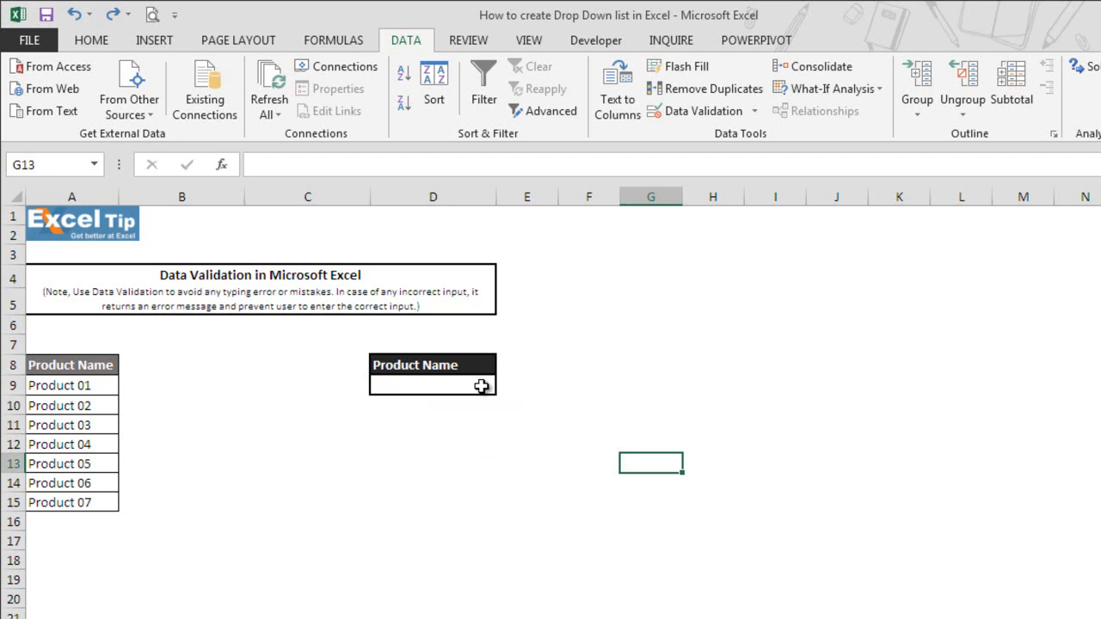
left_click(433, 385)
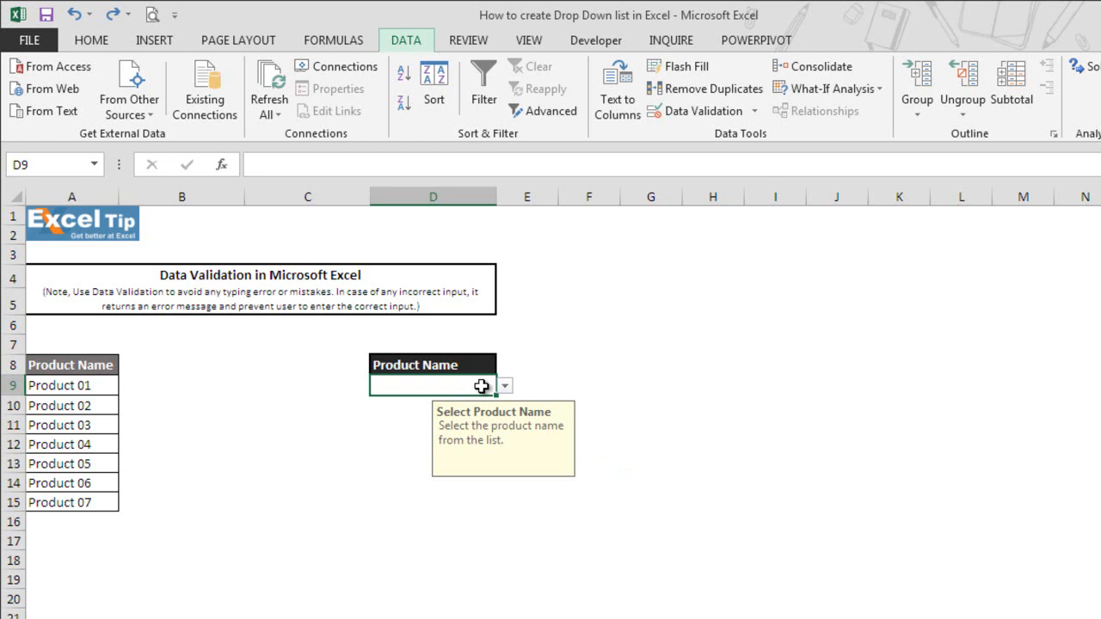
- Clear all validation rules from D9 and confirm
left_click(697, 110)
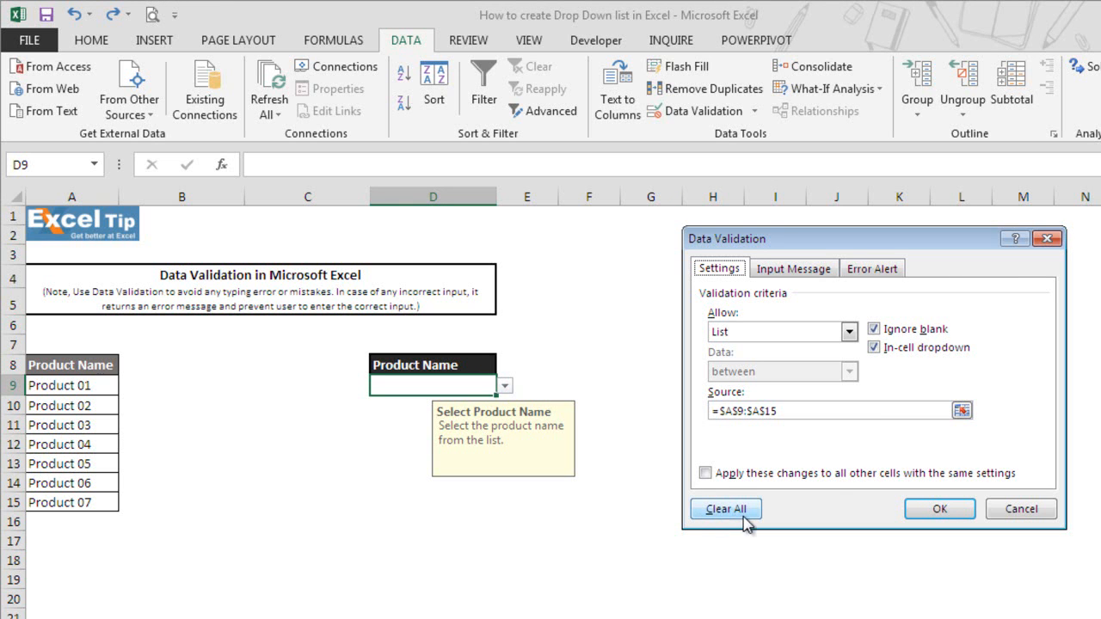
left_click(726, 509)
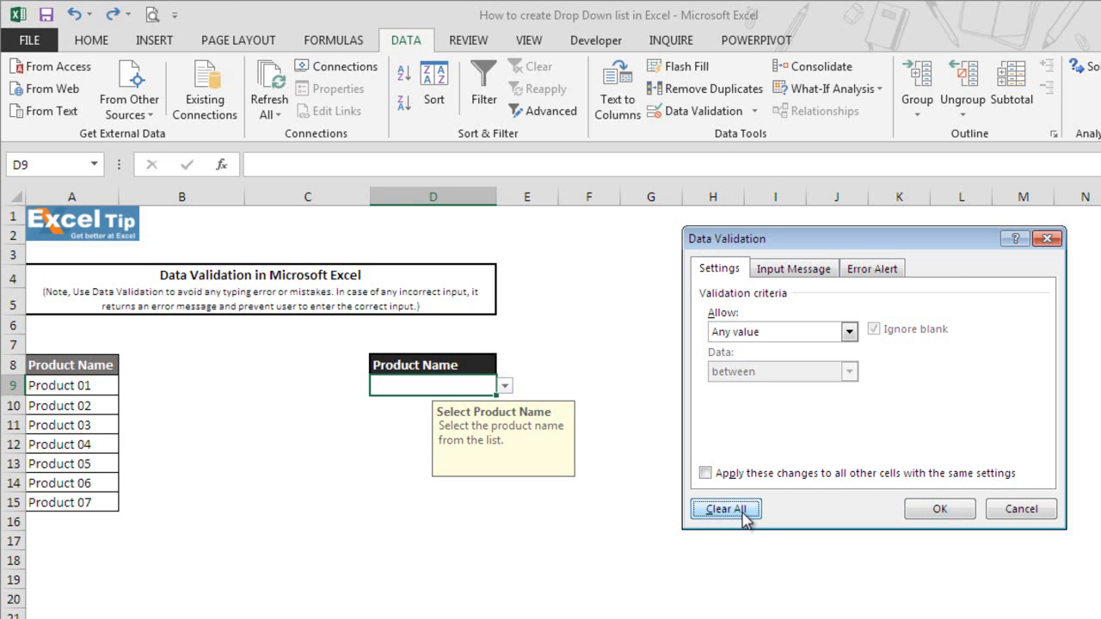
left_click(939, 509)
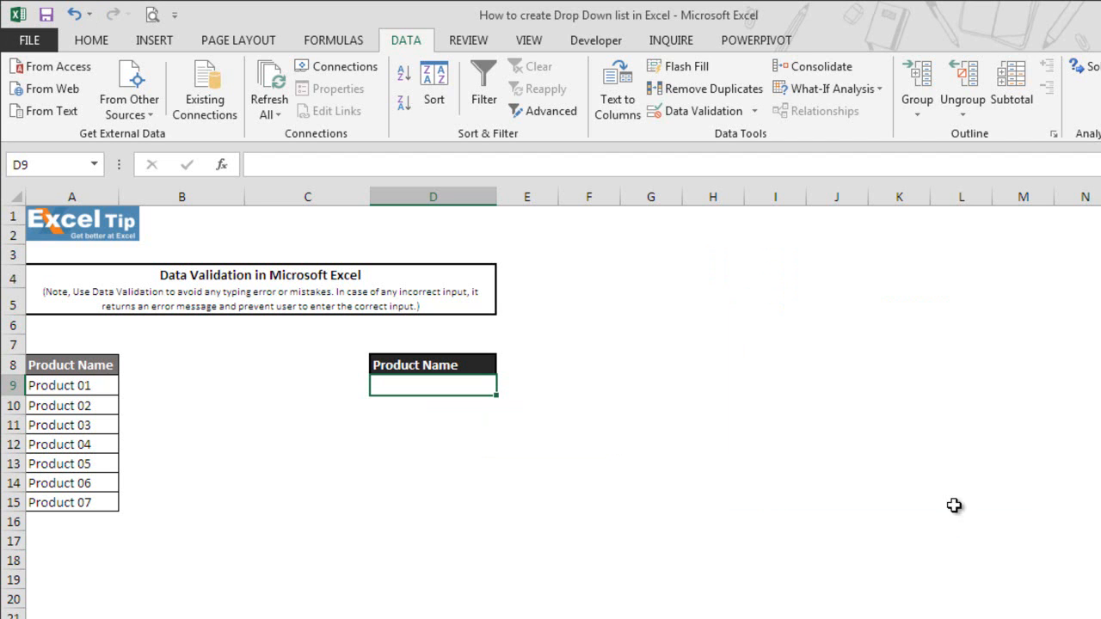
mouse_move(485, 399)
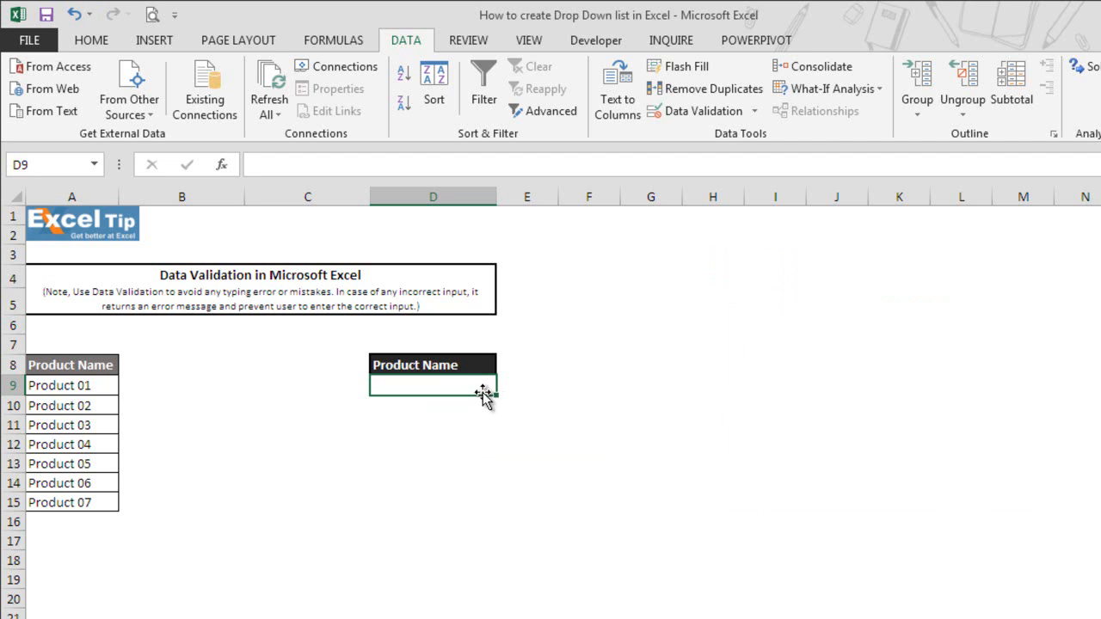
mouse_move(459, 388)
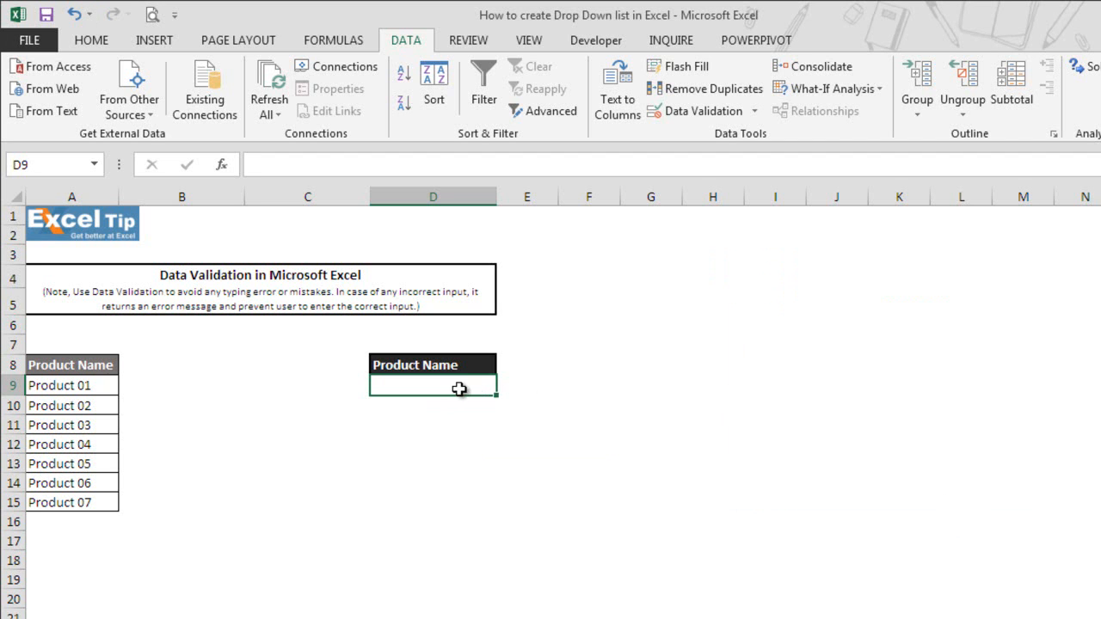
mouse_move(478, 403)
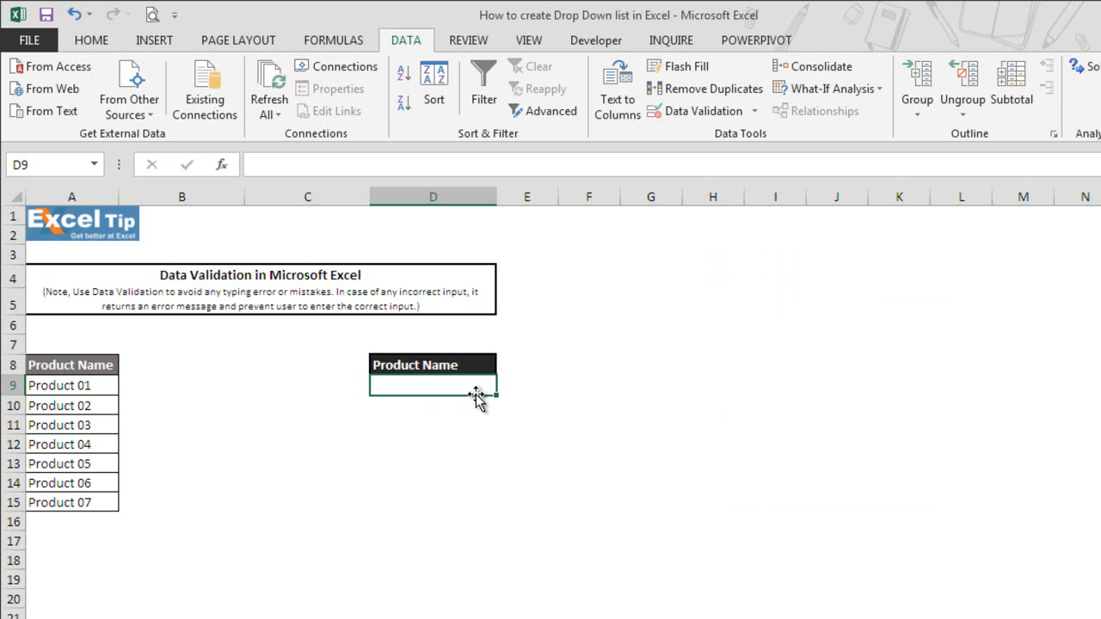
mouse_move(119, 409)
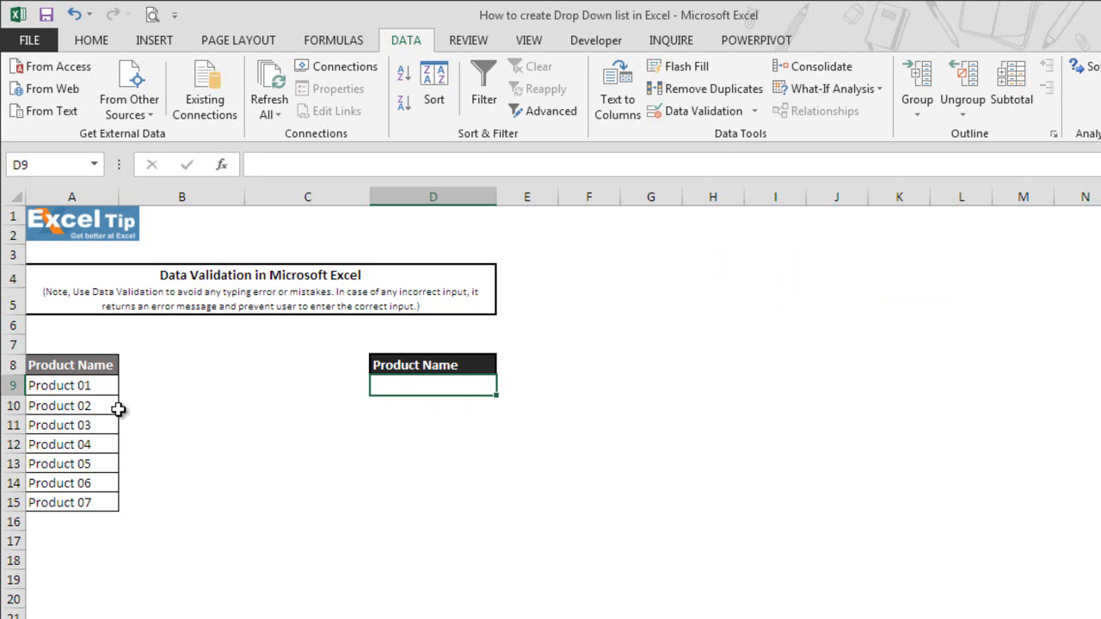
mouse_move(89, 513)
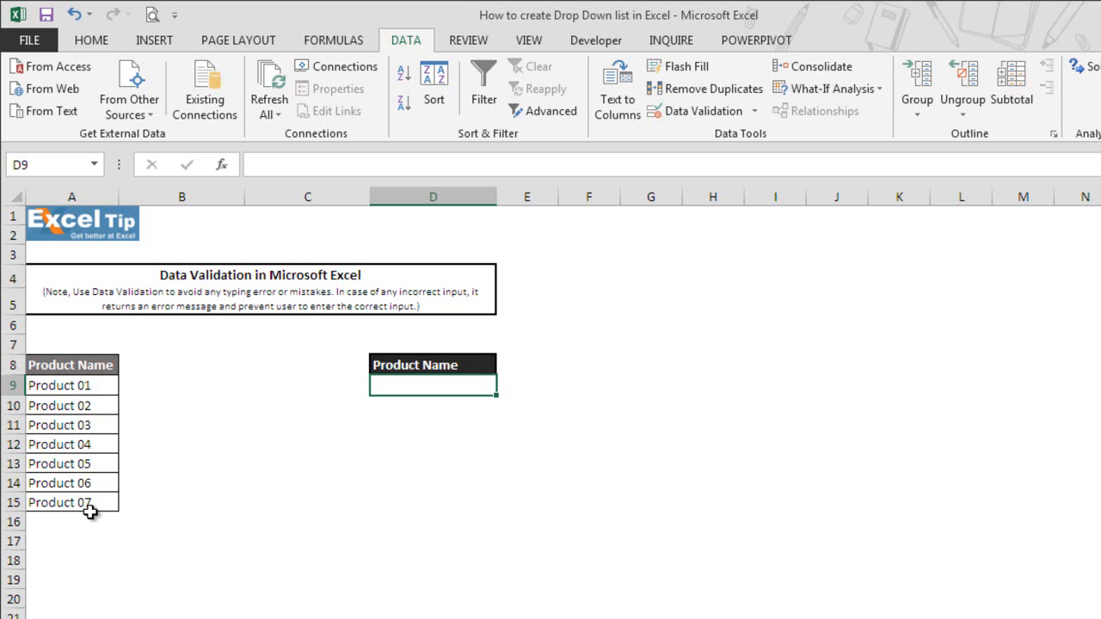
- Define the name ProductName for the product list range A9:A15
left_click(72, 385)
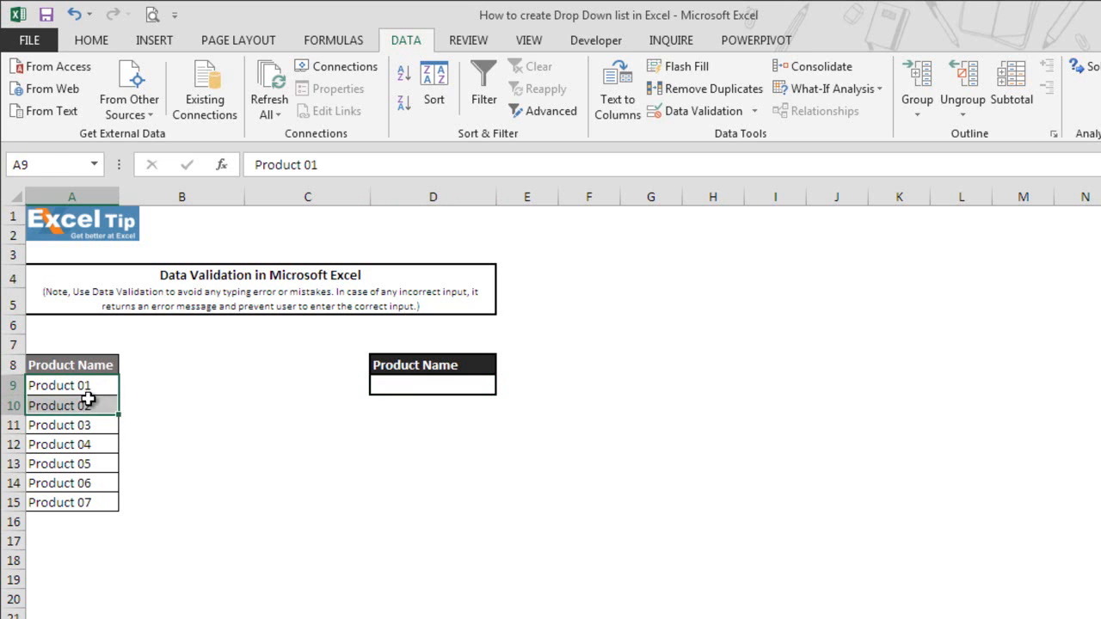
left_click_drag(73, 386, 72, 502)
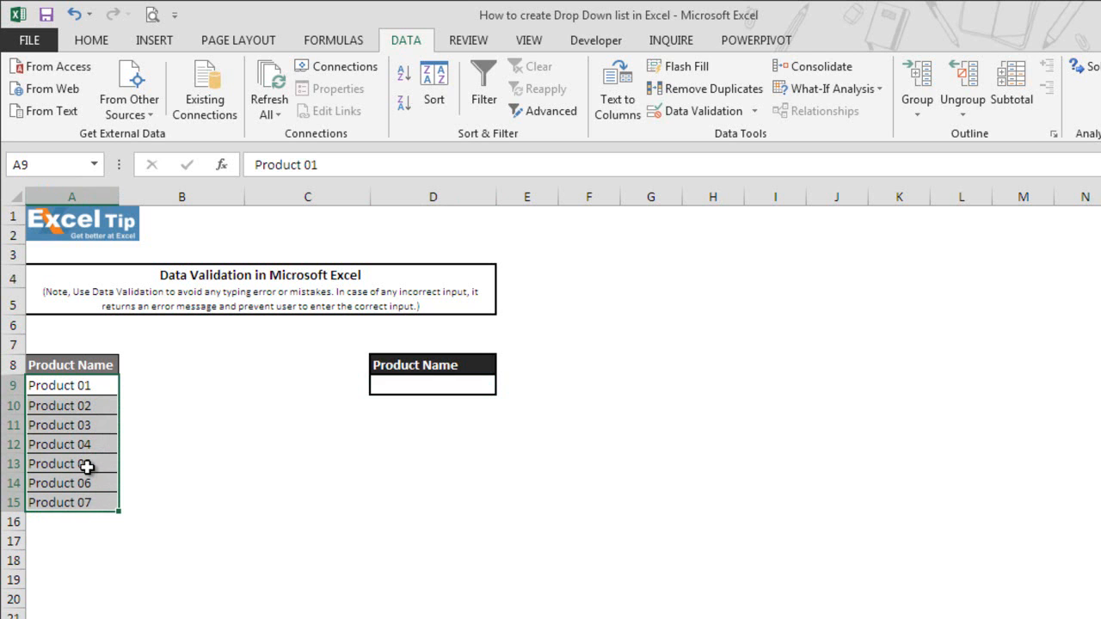
left_click(334, 41)
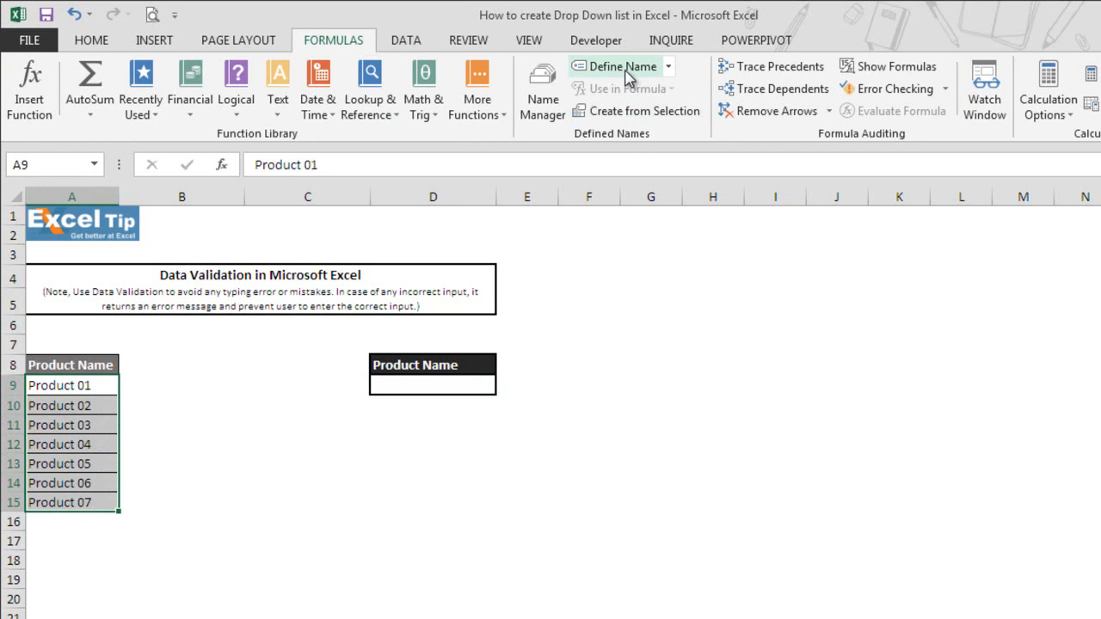
left_click(619, 65)
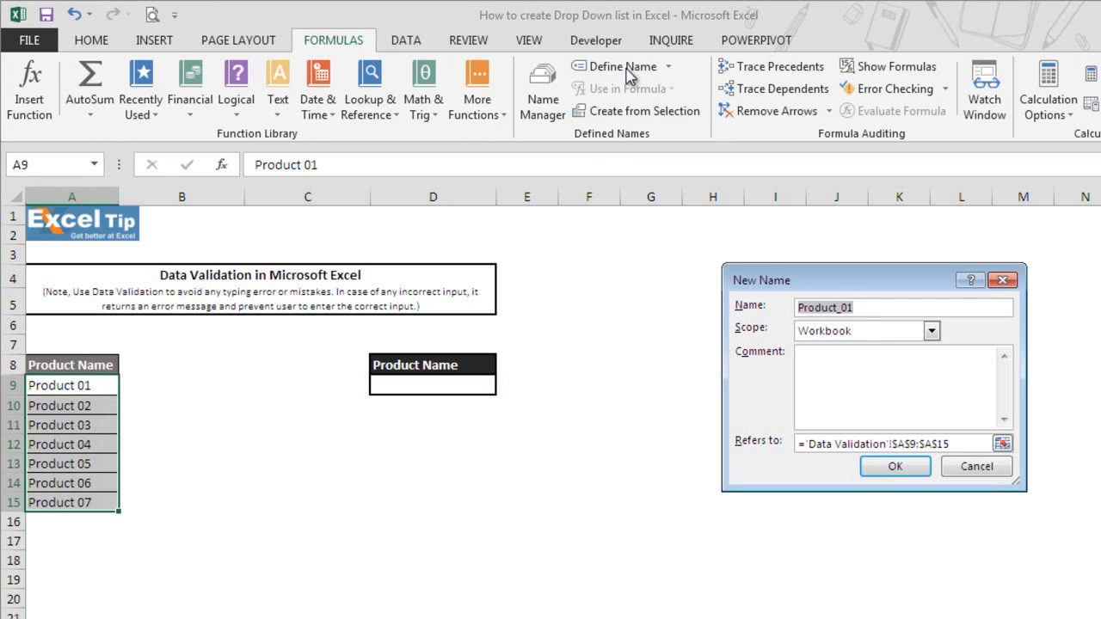
type("ProductN")
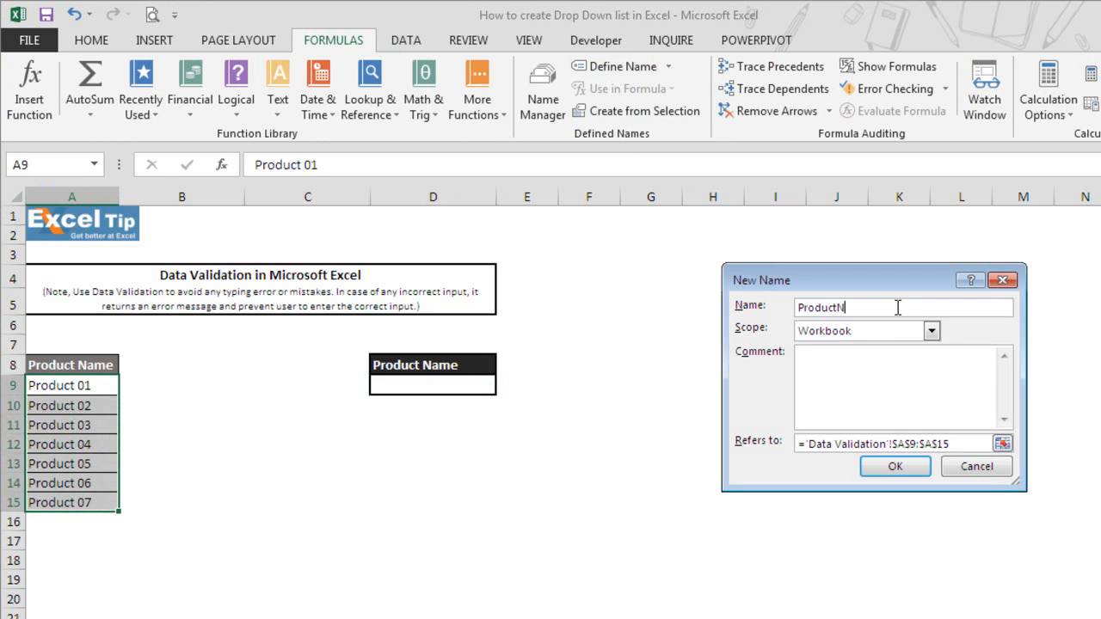
type("ame")
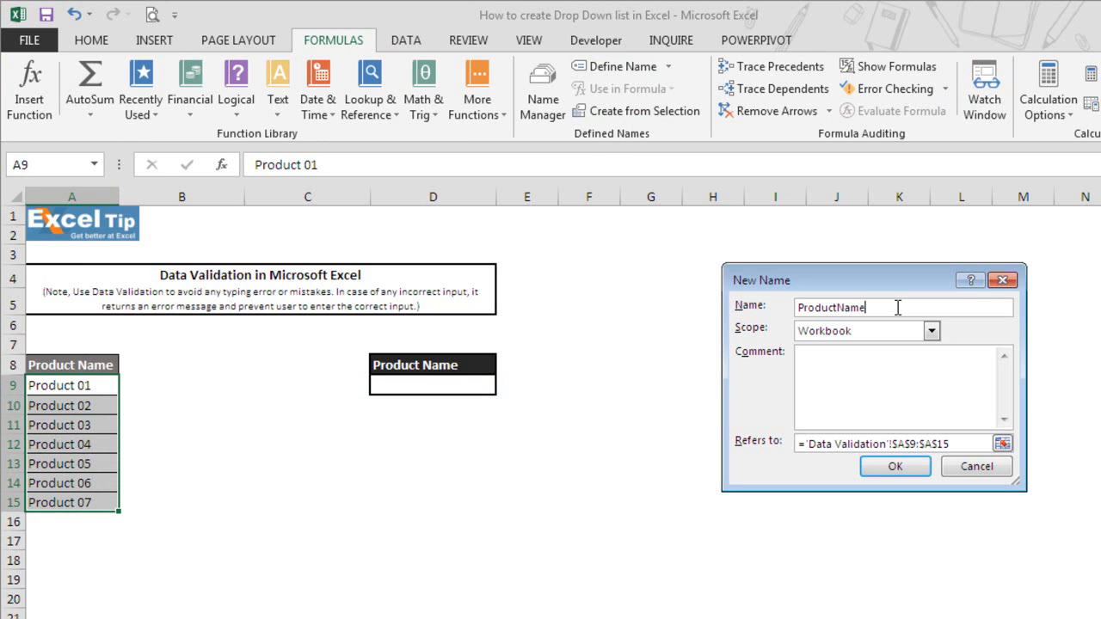
mouse_move(975, 447)
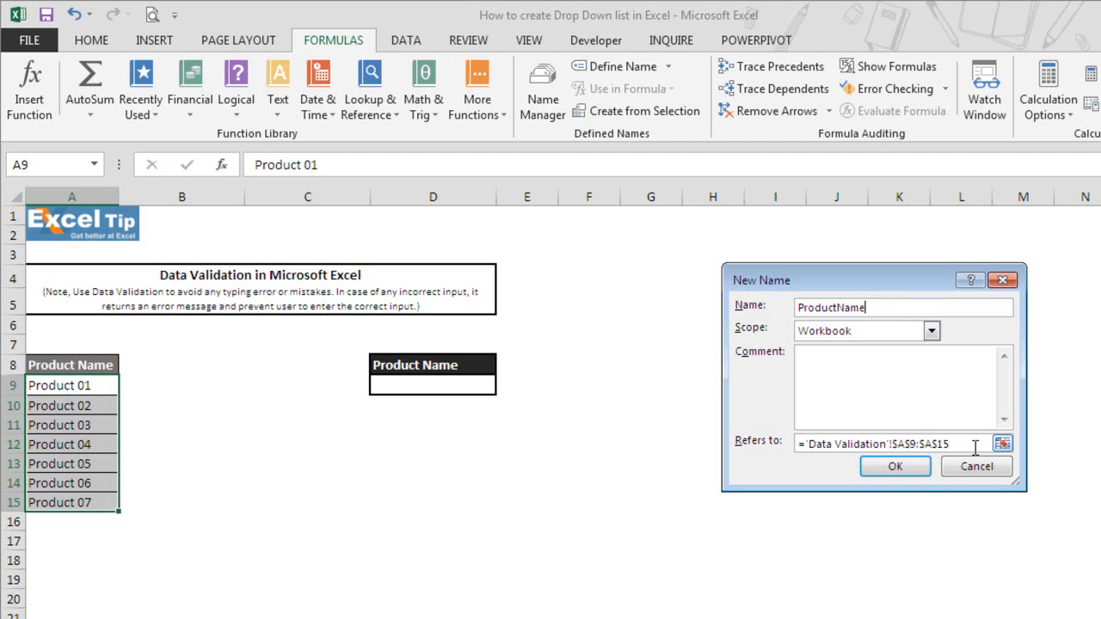
left_click(895, 466)
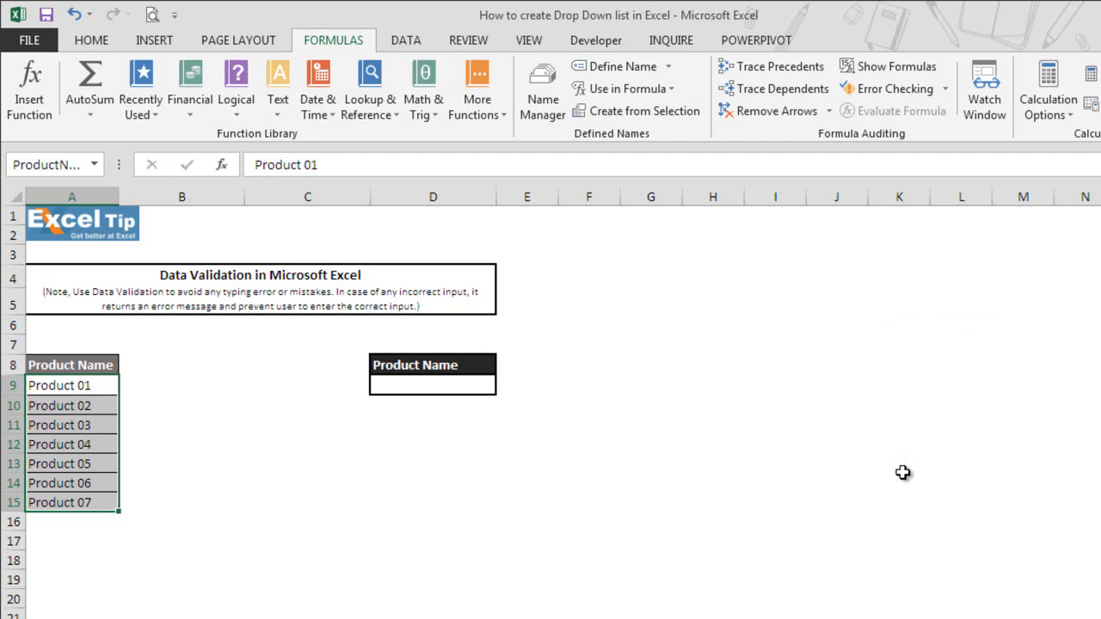
mouse_move(468, 392)
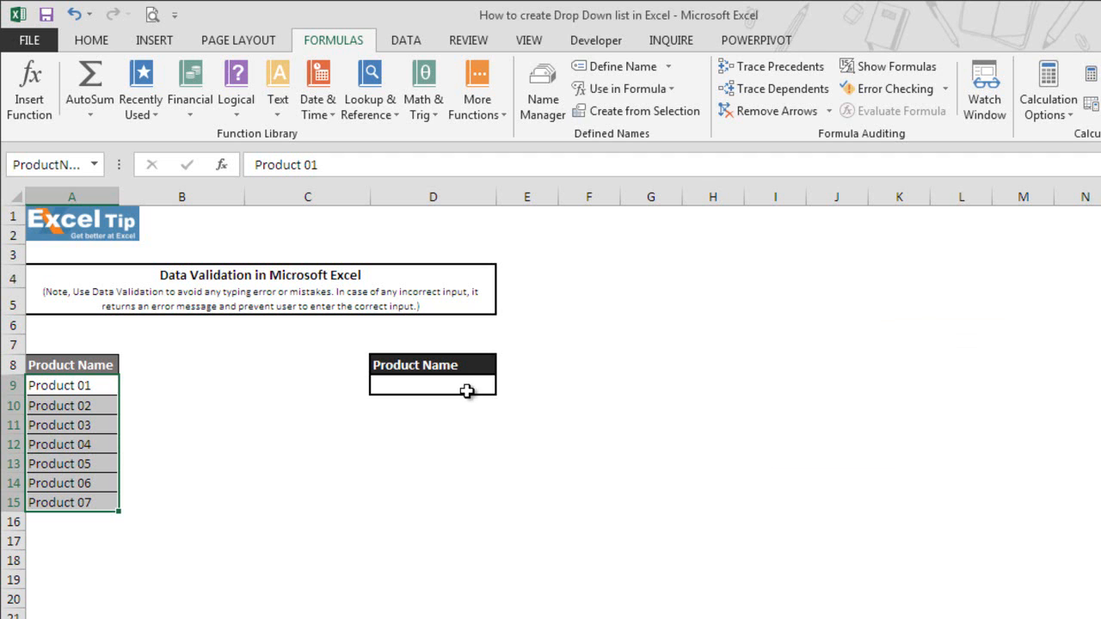
- Reopen D9's validation, allow a List, and place the cursor in the Source box
left_click(434, 385)
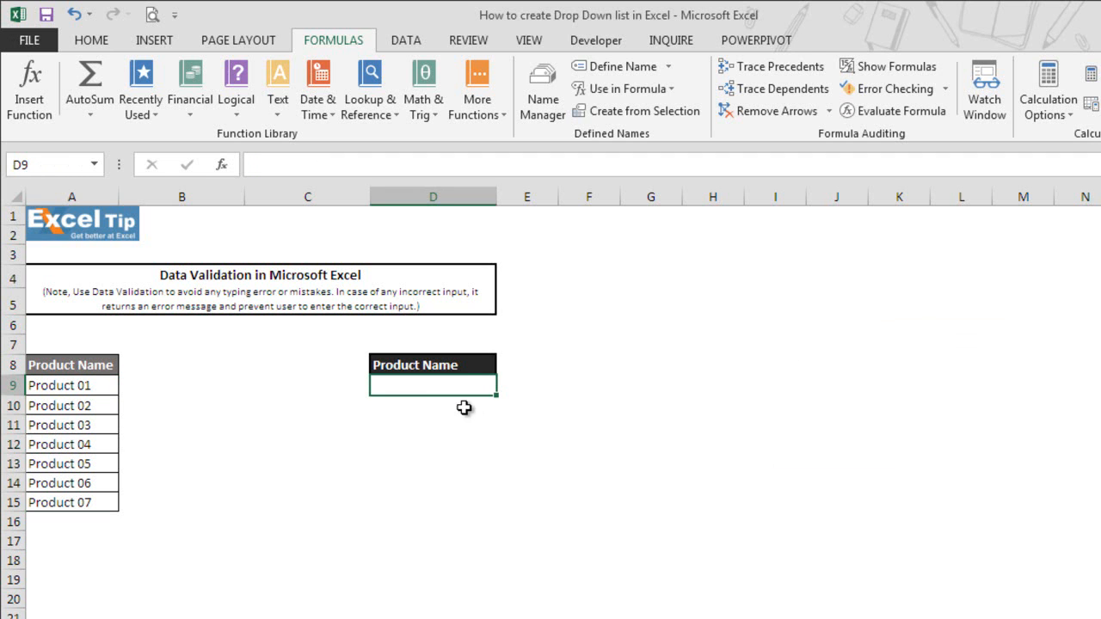
left_click(405, 40)
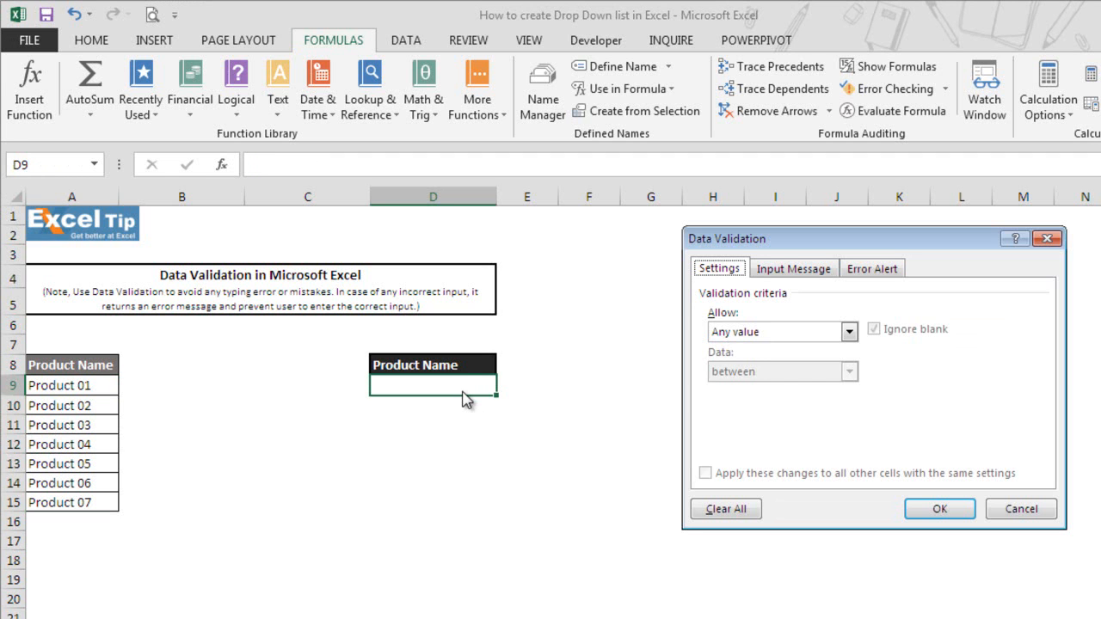
left_click(850, 332)
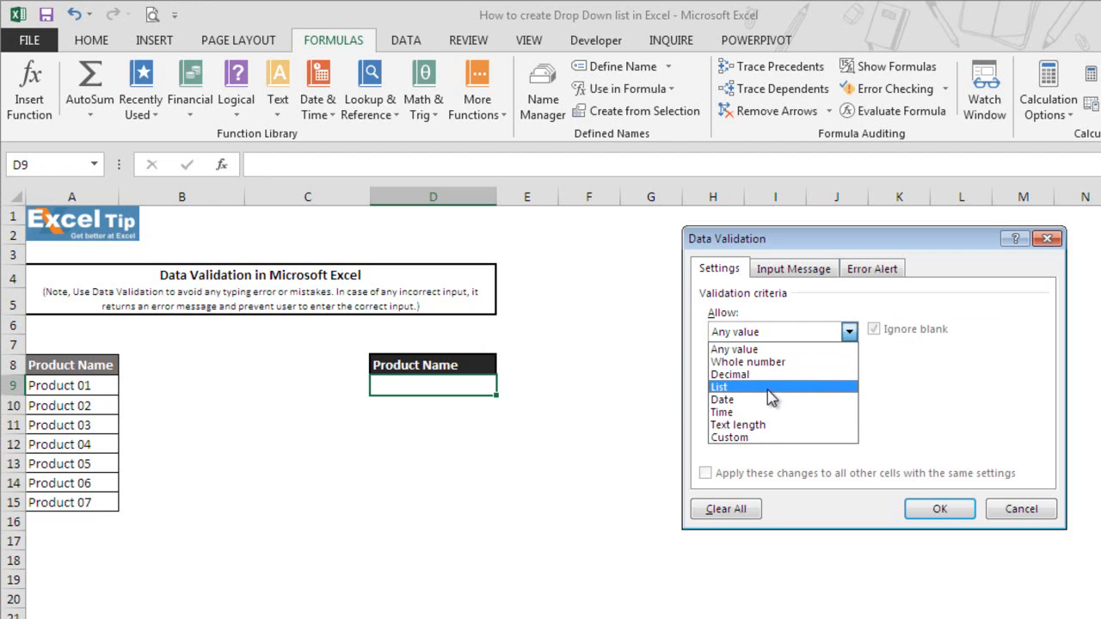
left_click(719, 385)
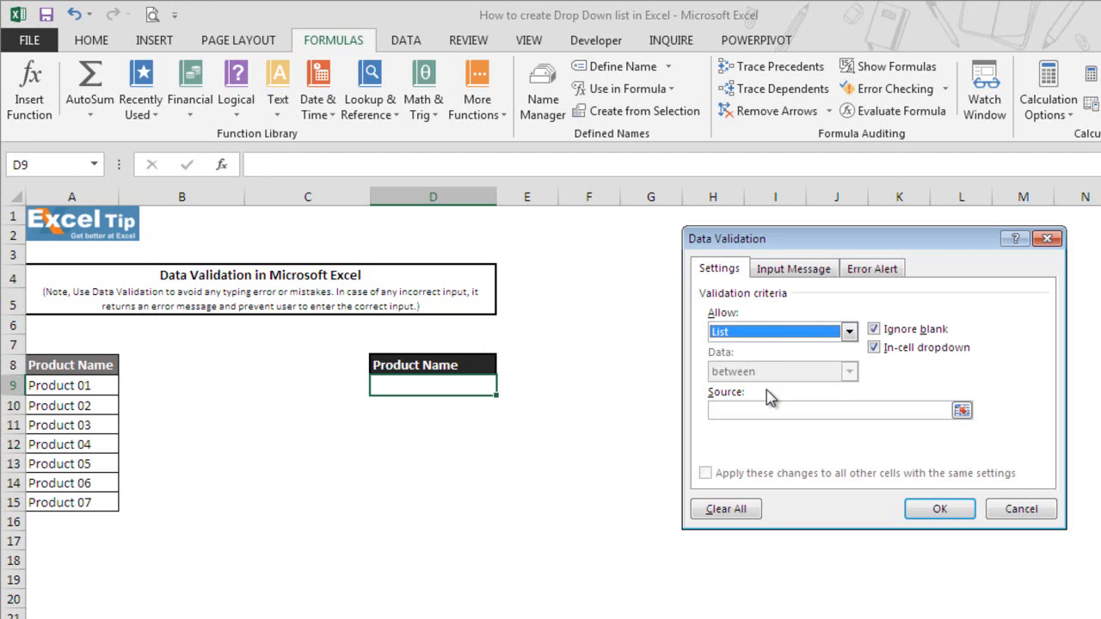
mouse_move(800, 474)
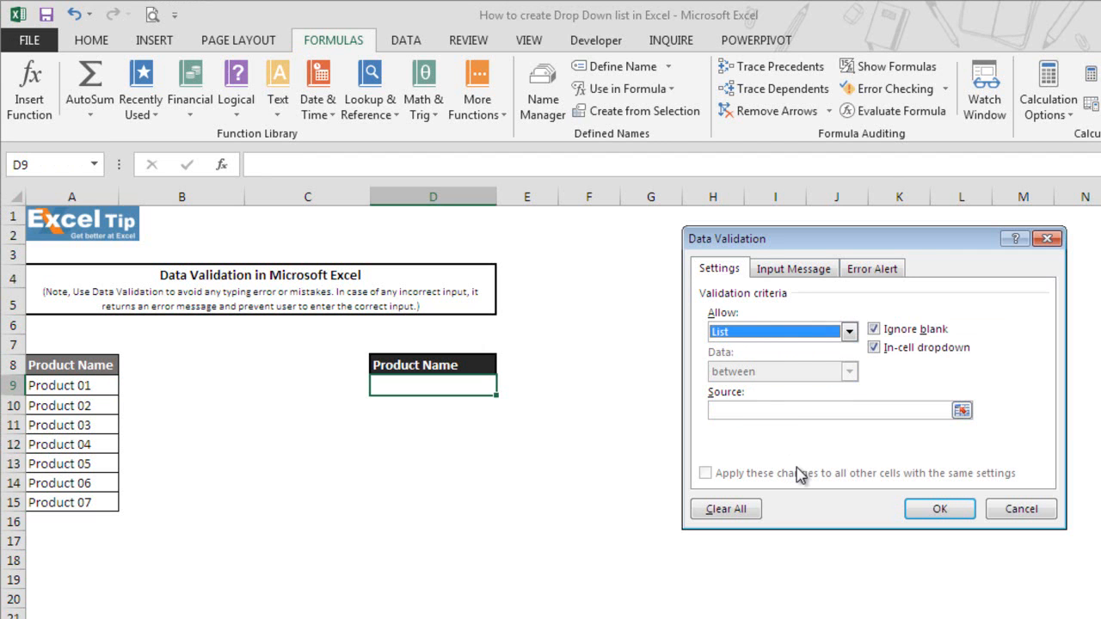
left_click(829, 409)
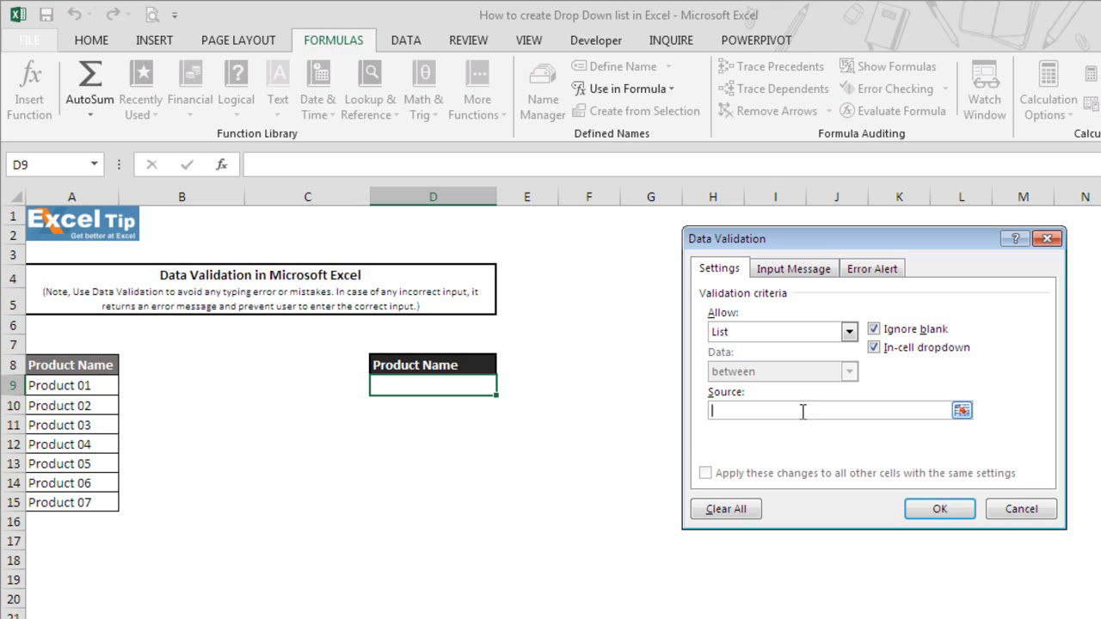
mouse_move(778, 431)
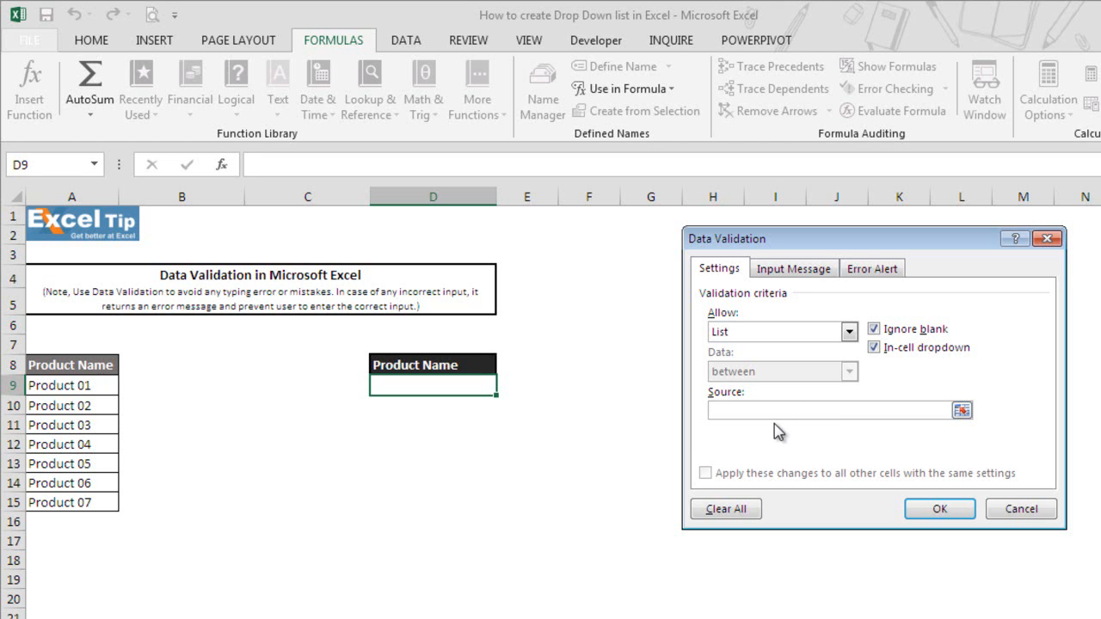
left_click(835, 409)
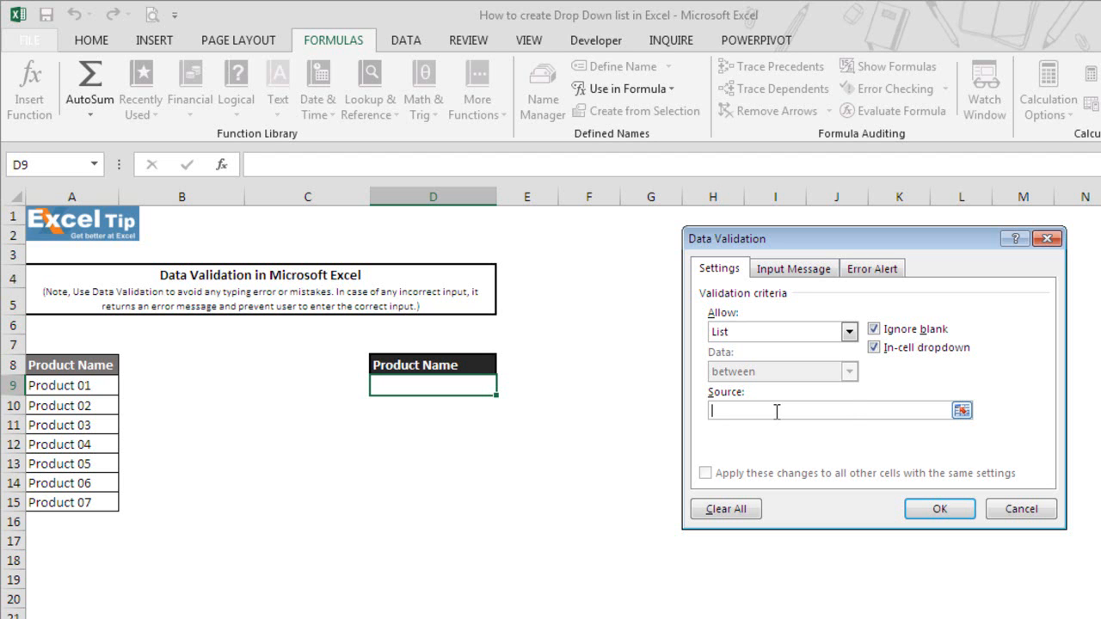
- Set the list source to =ProductName, pasted from the defined-names list via F3
key("f3")
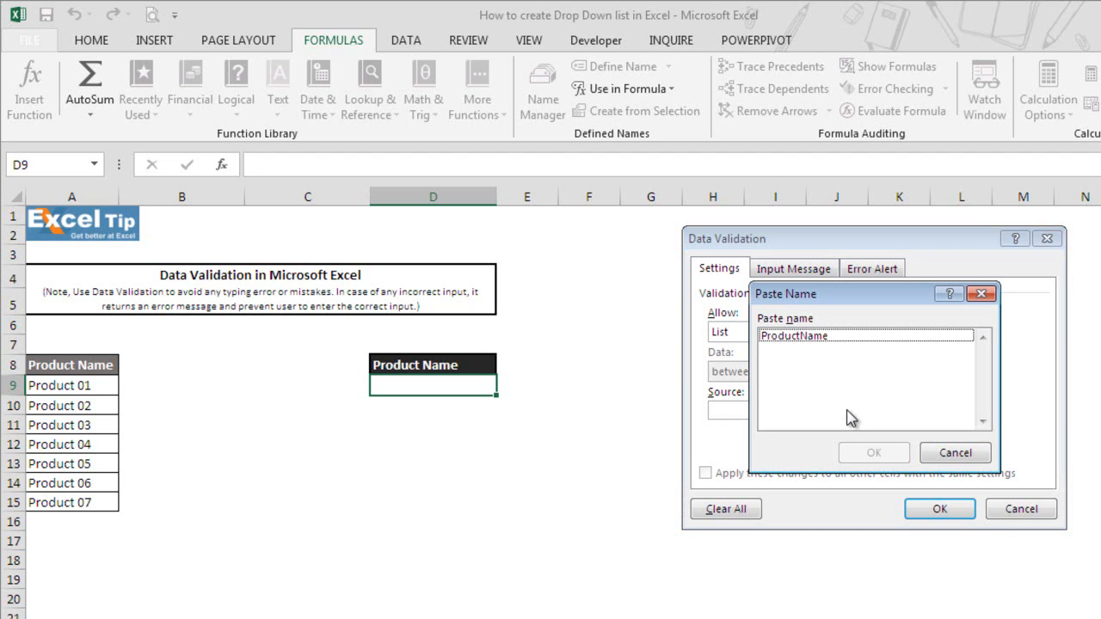
mouse_move(833, 374)
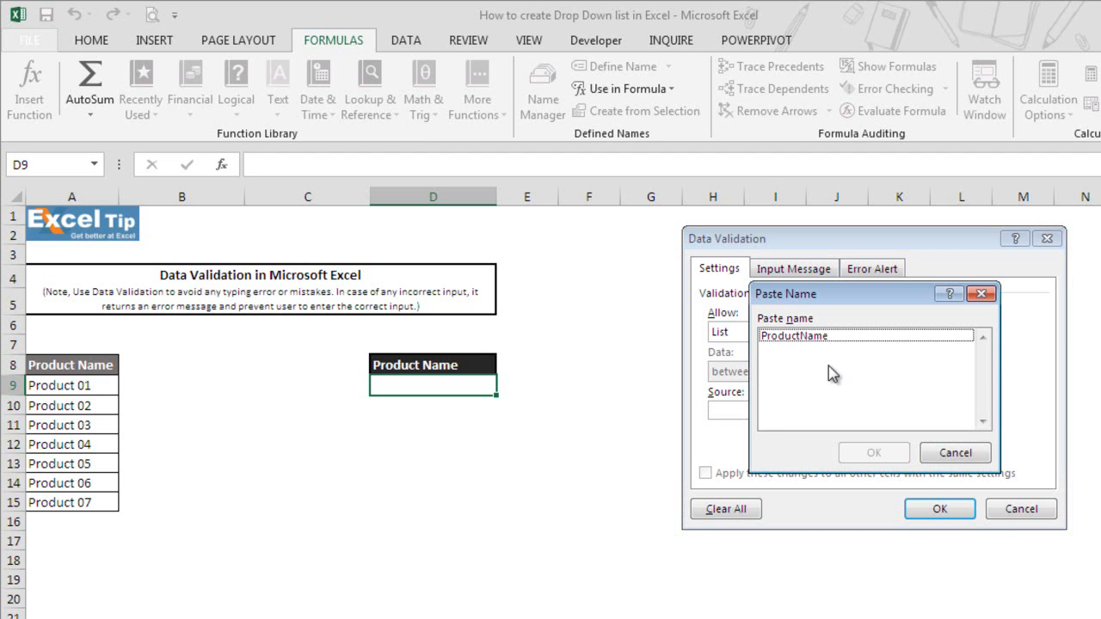
mouse_move(819, 376)
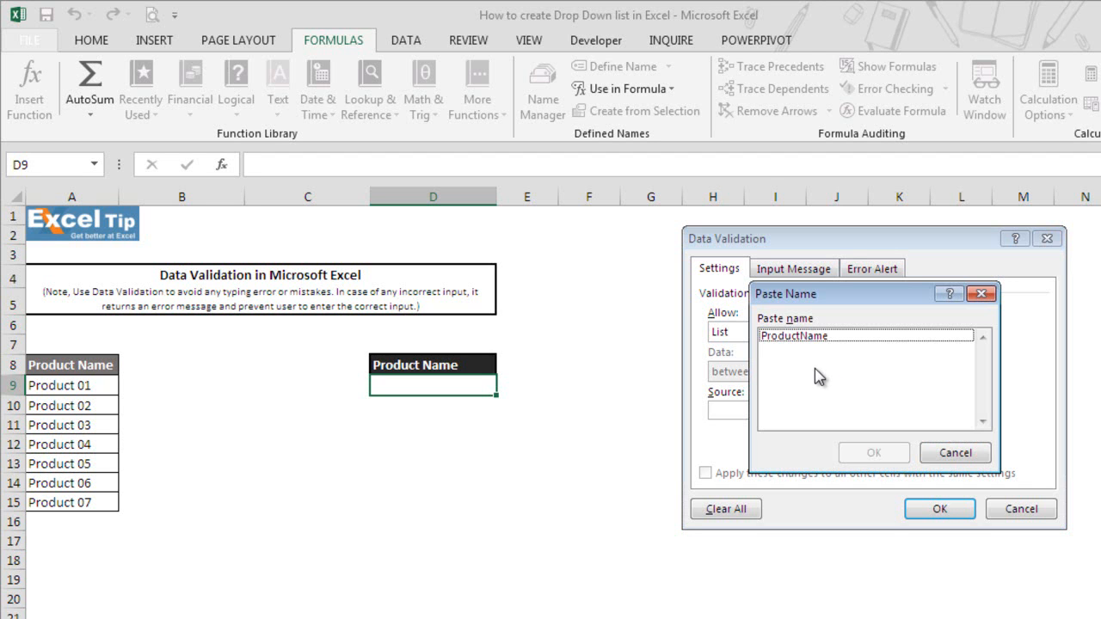
mouse_move(825, 355)
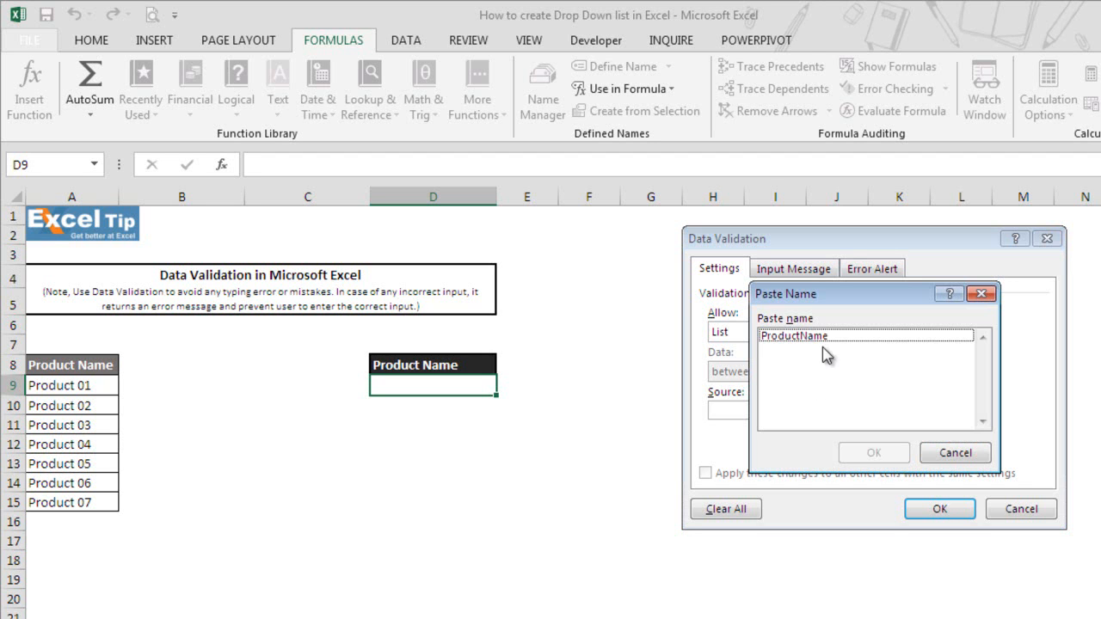
mouse_move(841, 378)
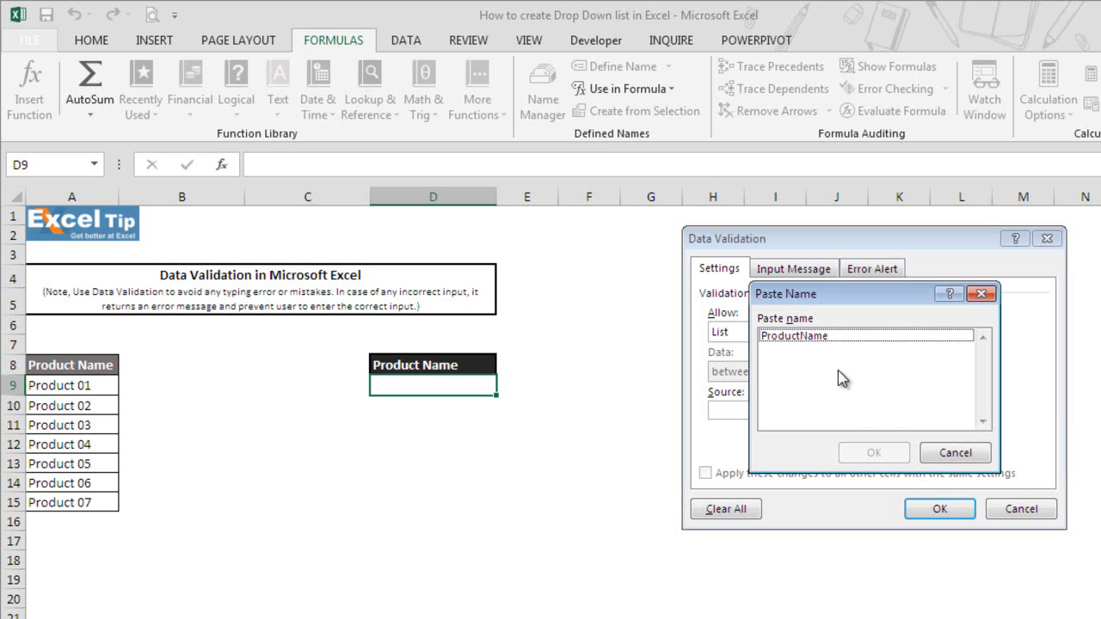
mouse_move(836, 348)
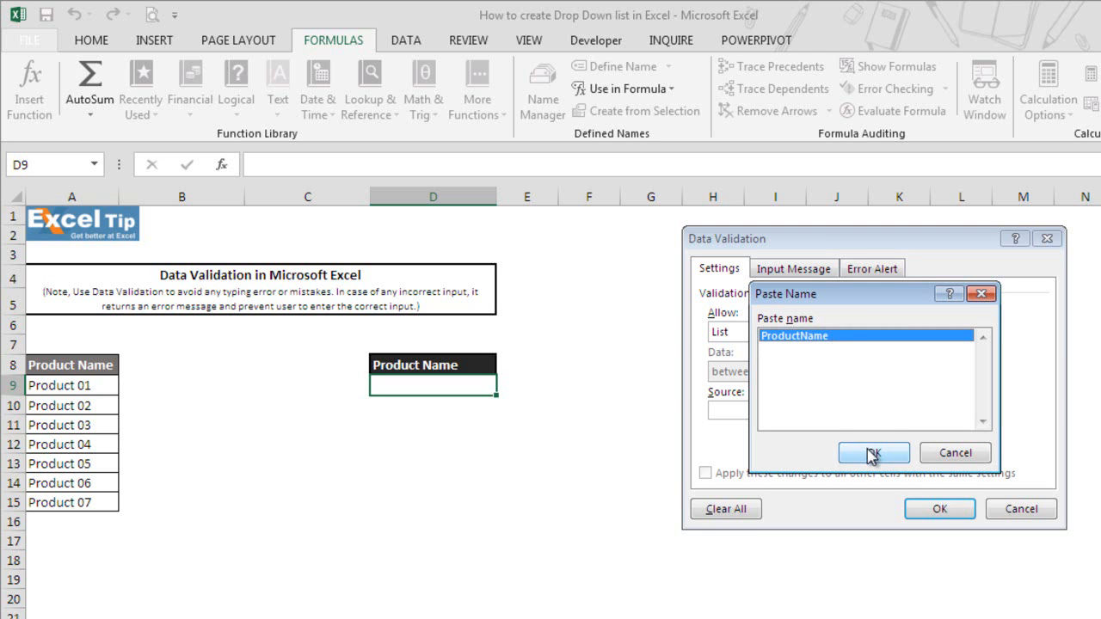
left_click(872, 454)
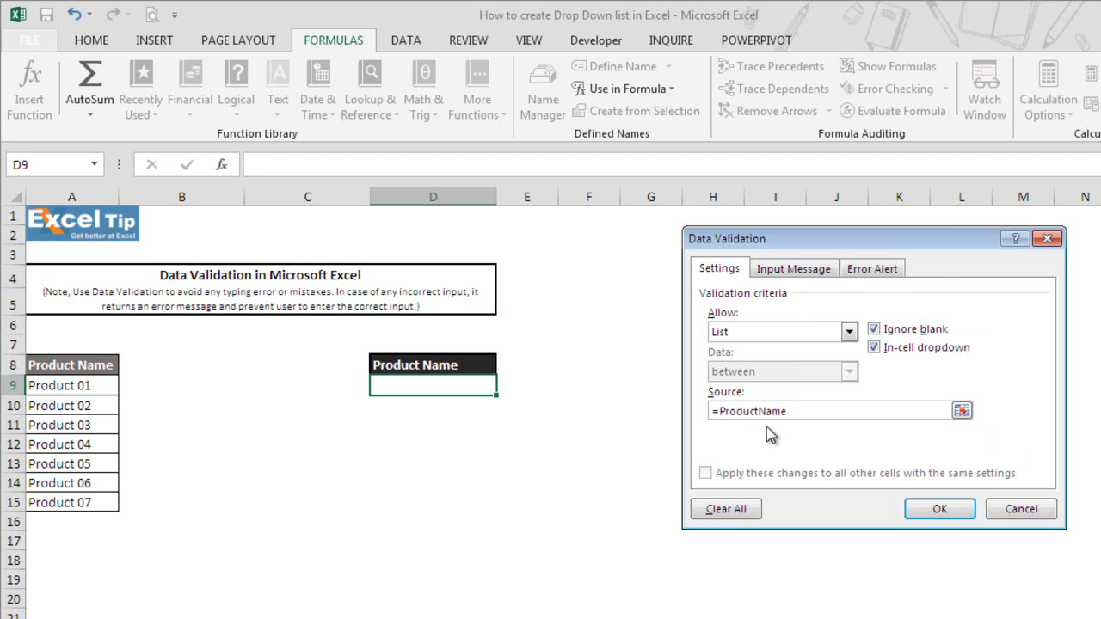
mouse_move(757, 426)
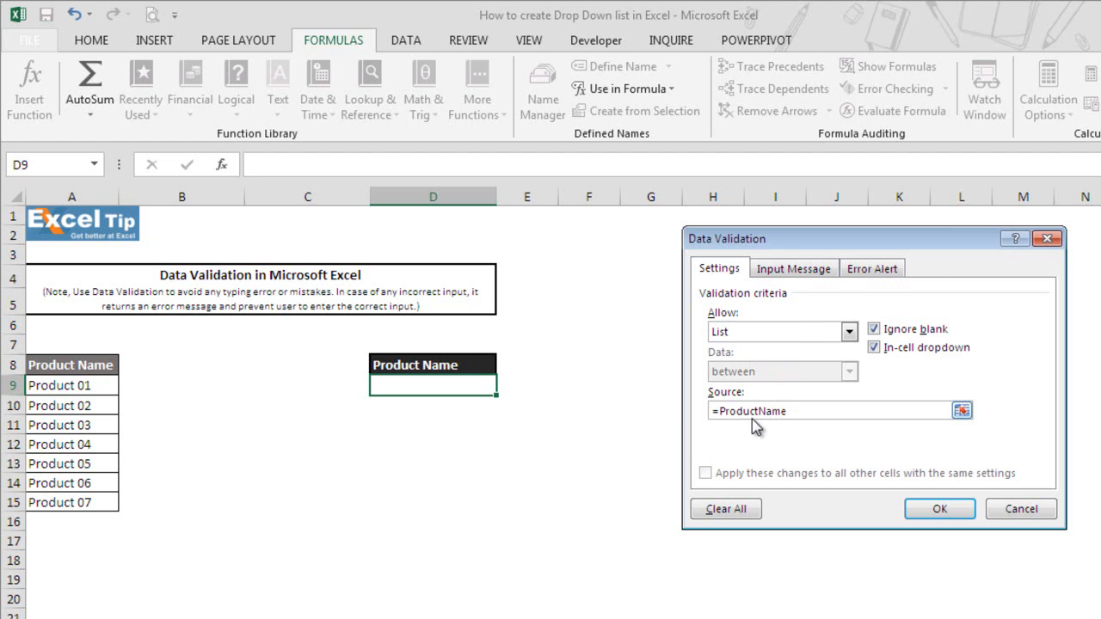
mouse_move(712, 421)
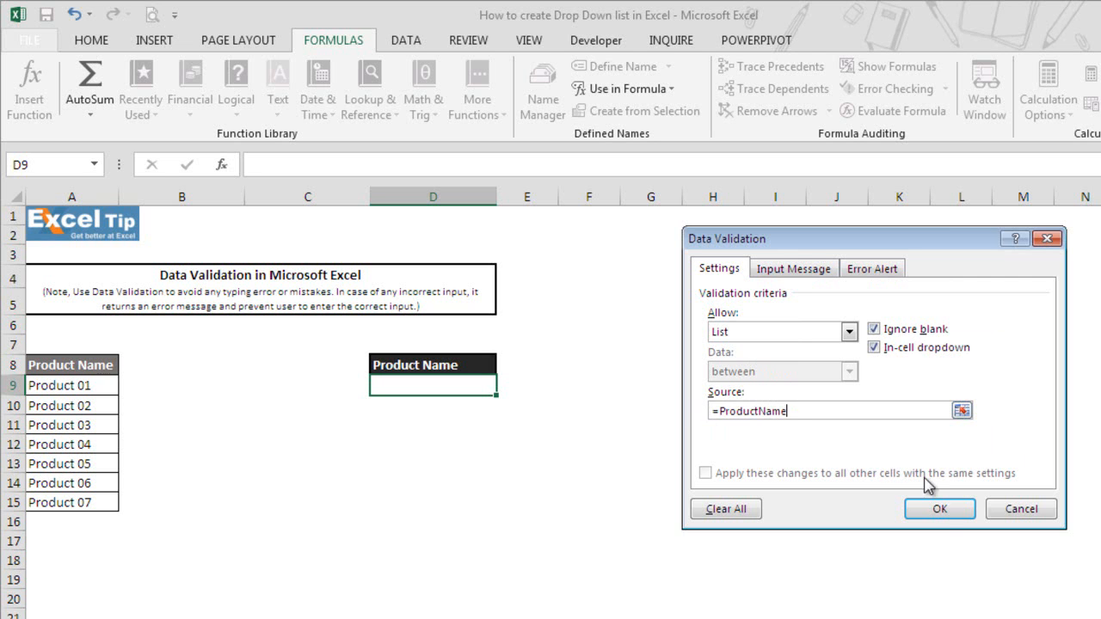
- Confirm D9's list validation and pick Product 04 from its drop-down
left_click(939, 509)
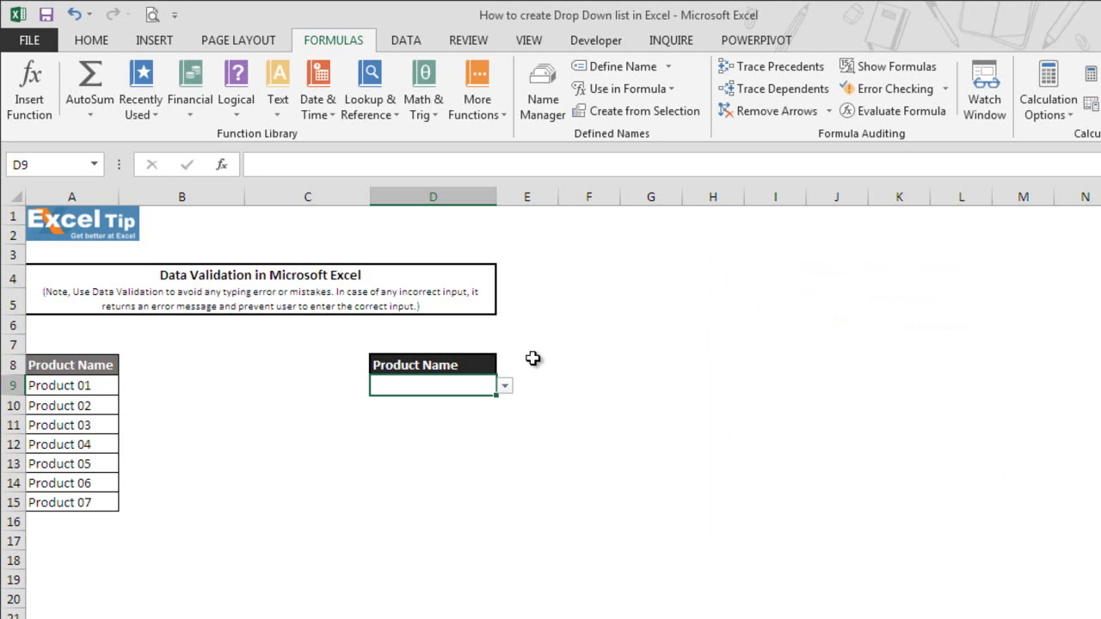
mouse_move(509, 394)
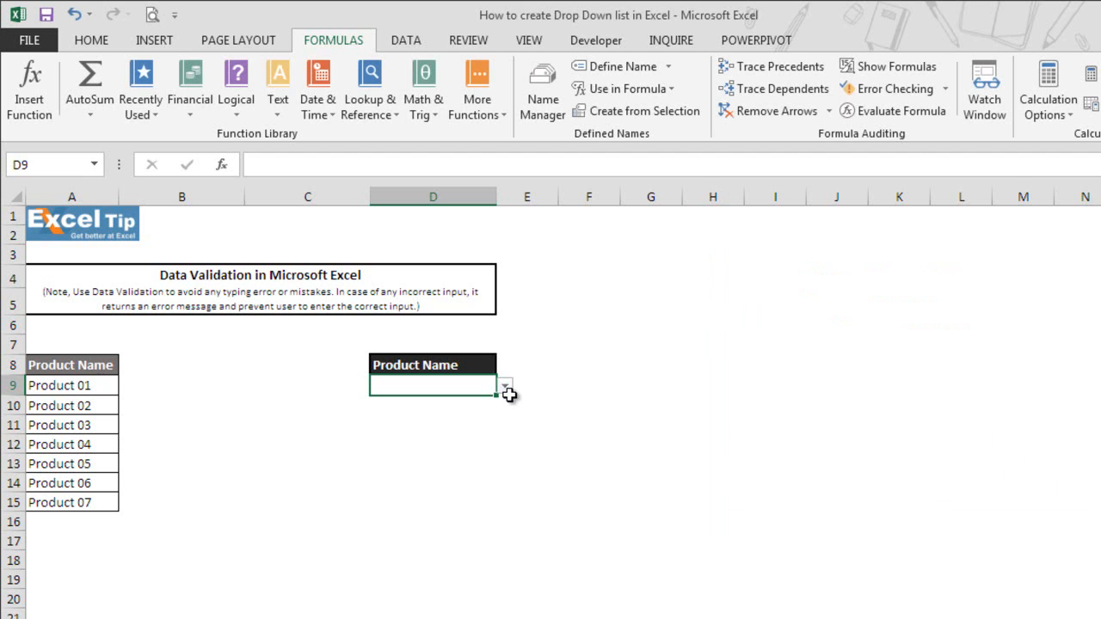
left_click(503, 386)
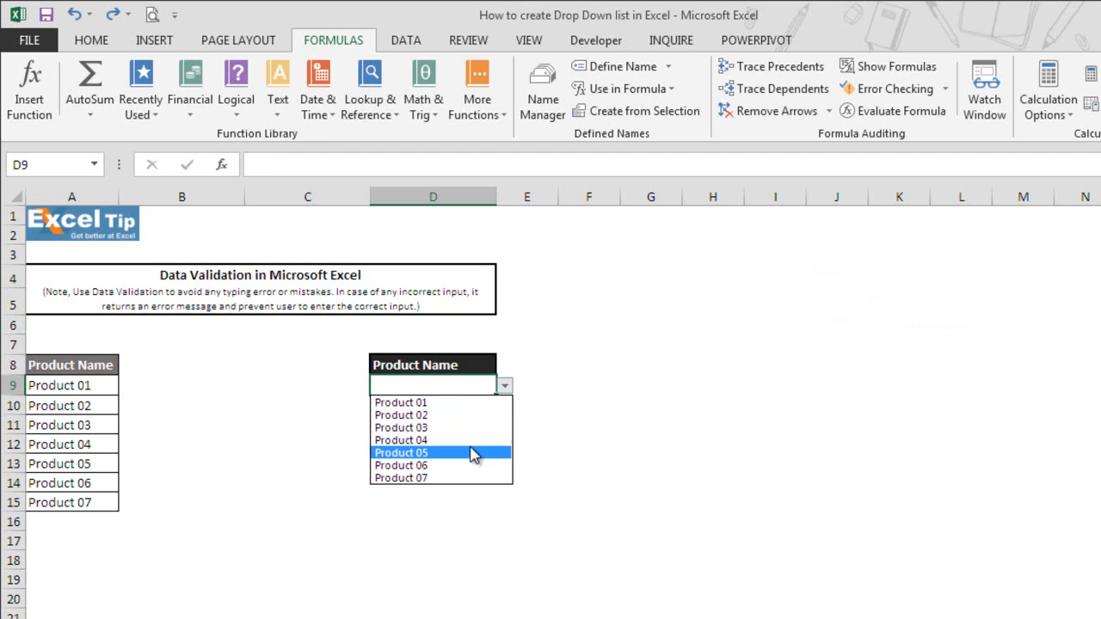
left_click(401, 441)
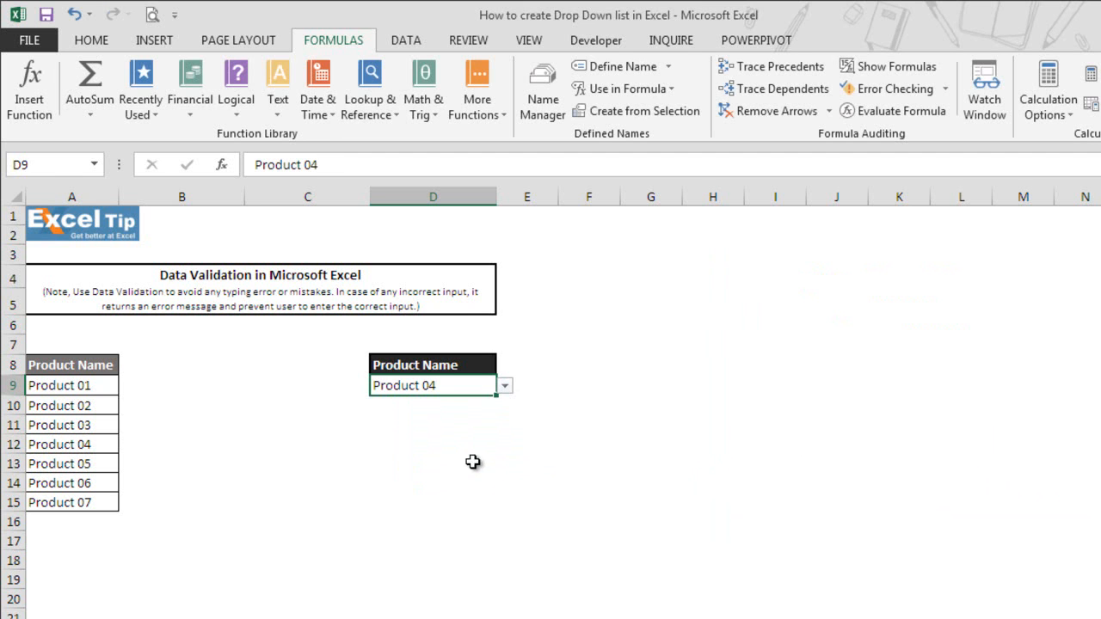